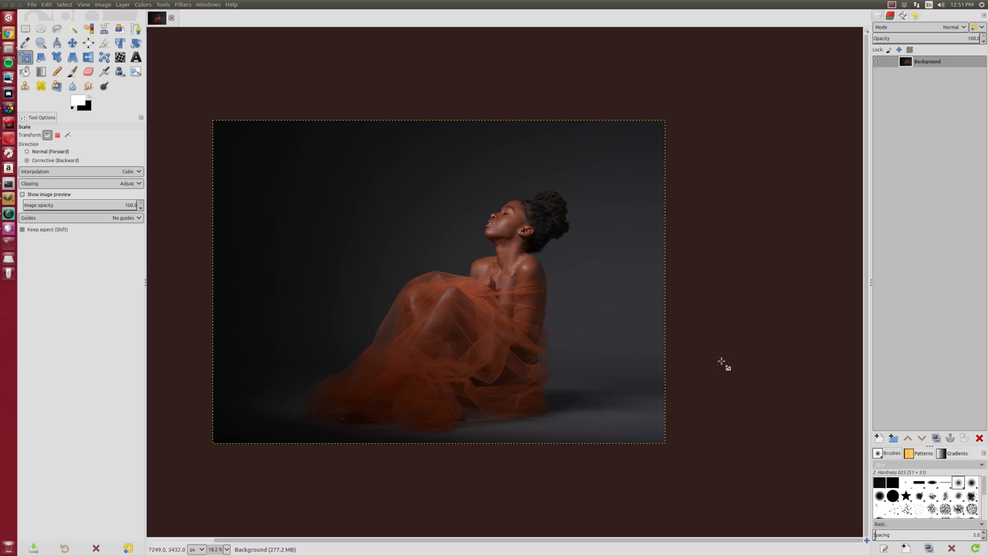
mouse_move(440, 481)
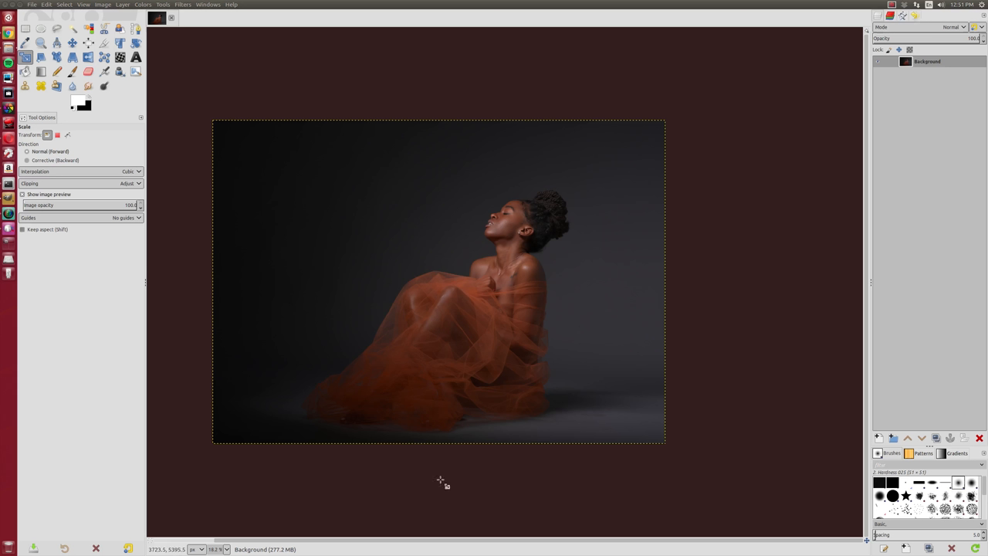
mouse_move(209, 279)
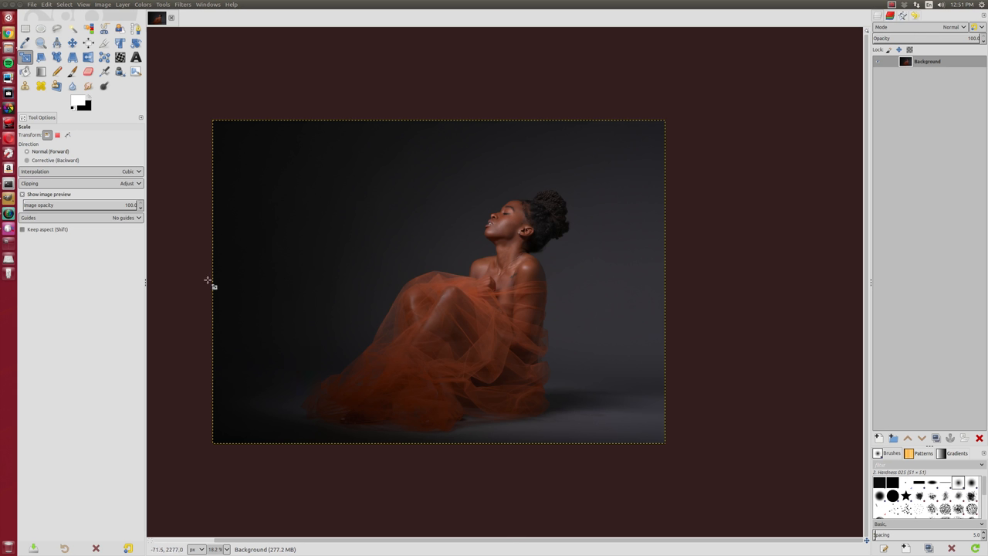
mouse_move(163, 297)
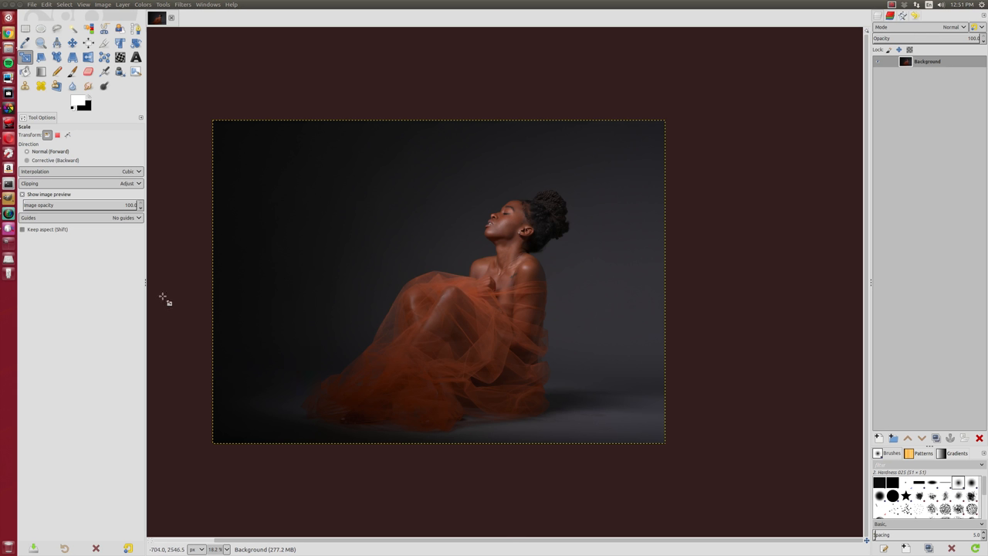
mouse_move(159, 285)
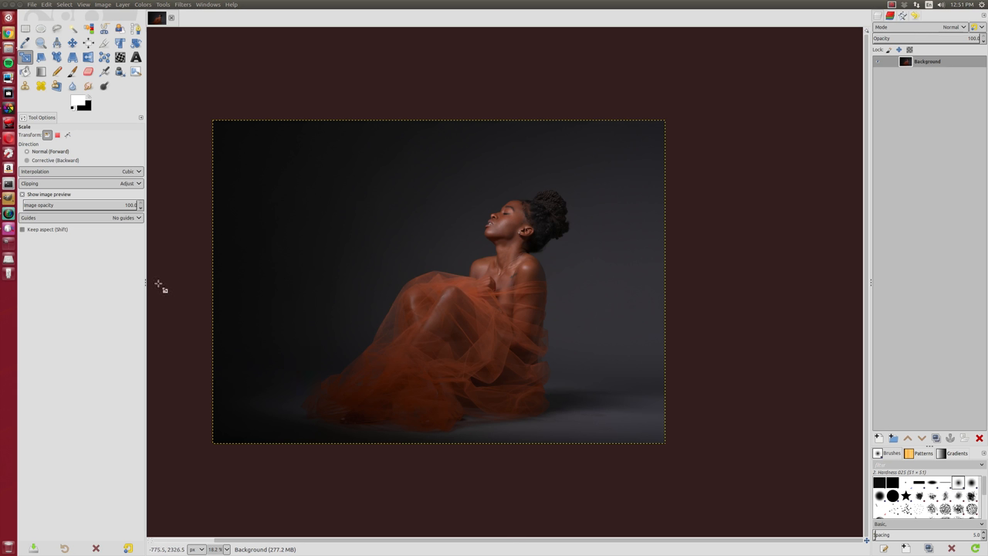
mouse_move(164, 293)
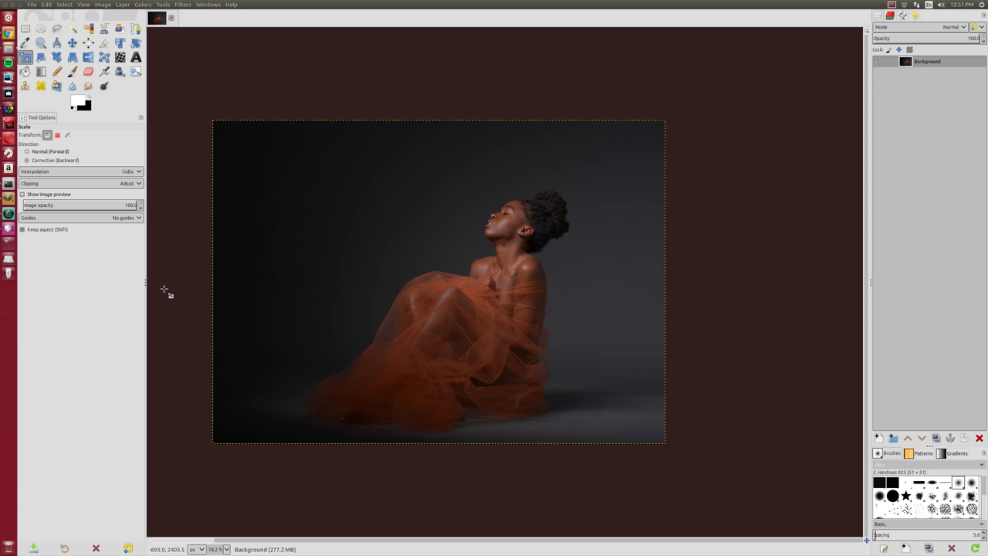
mouse_move(167, 276)
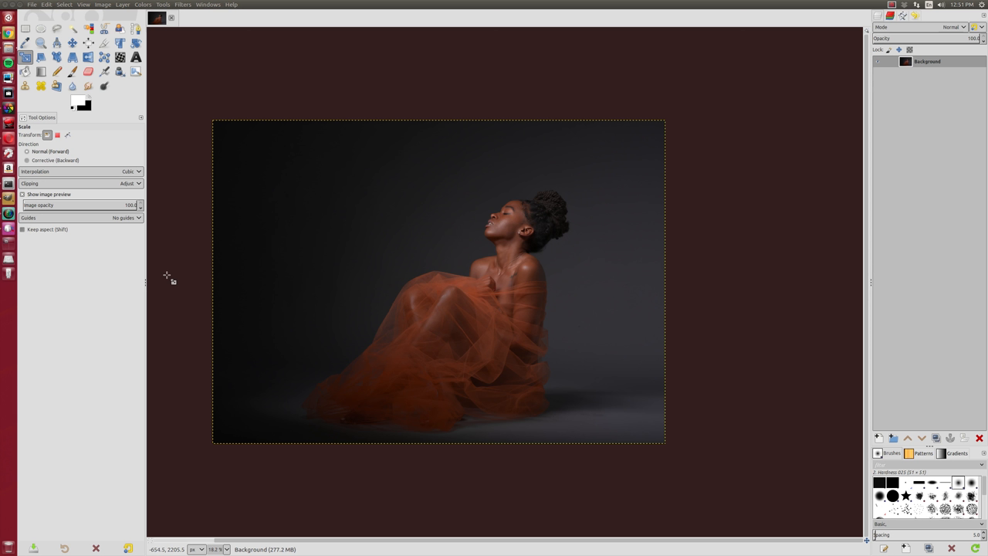
mouse_move(705, 161)
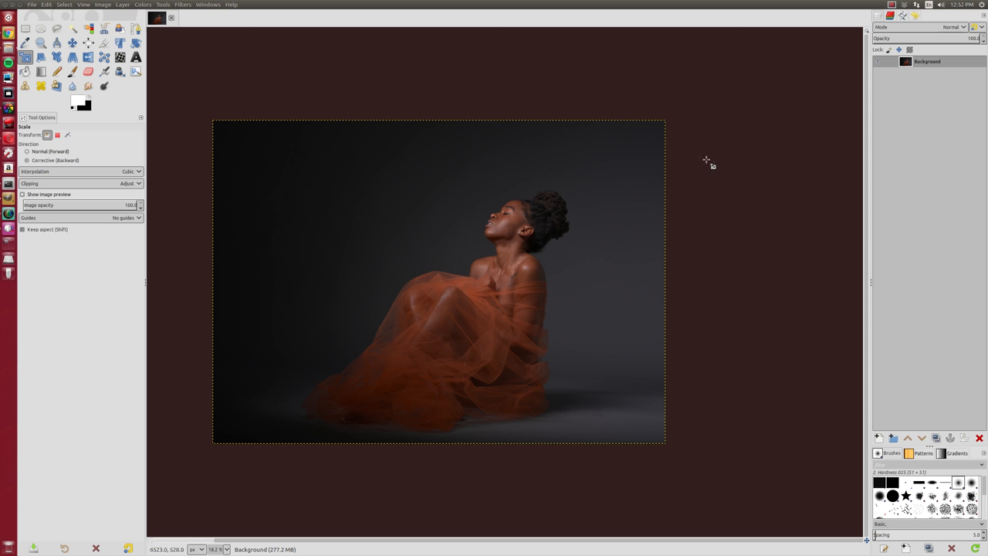
mouse_move(269, 285)
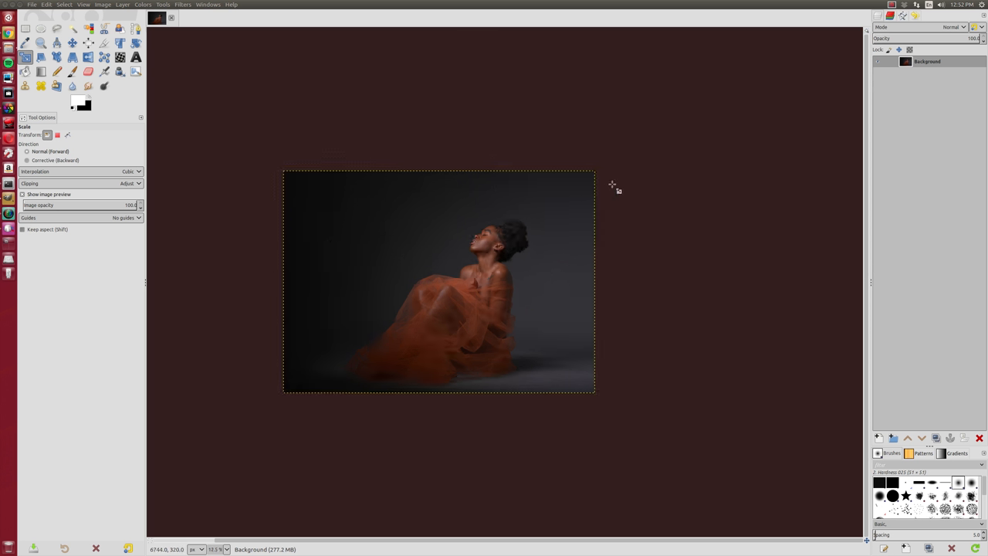
mouse_move(588, 116)
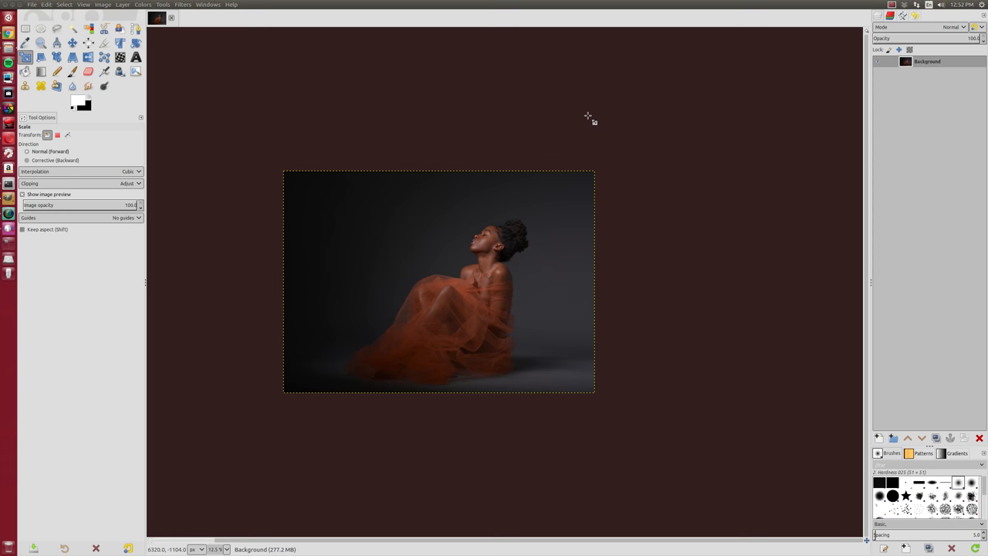
mouse_move(666, 154)
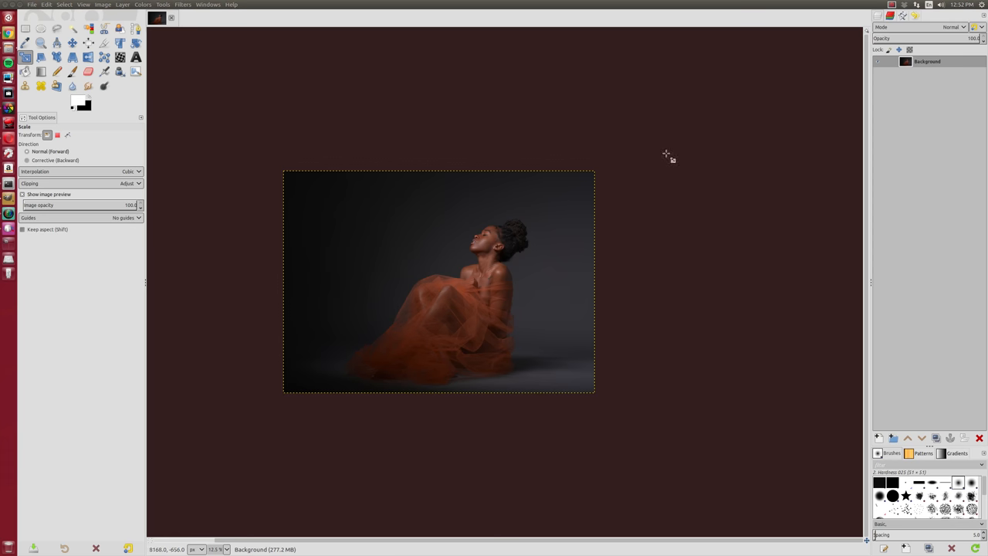
mouse_move(360, 201)
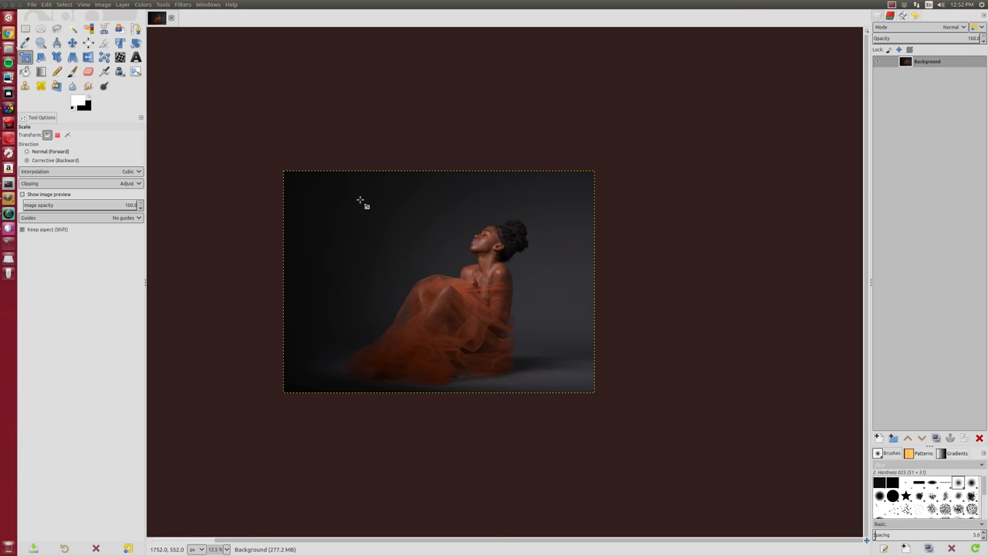
mouse_move(264, 190)
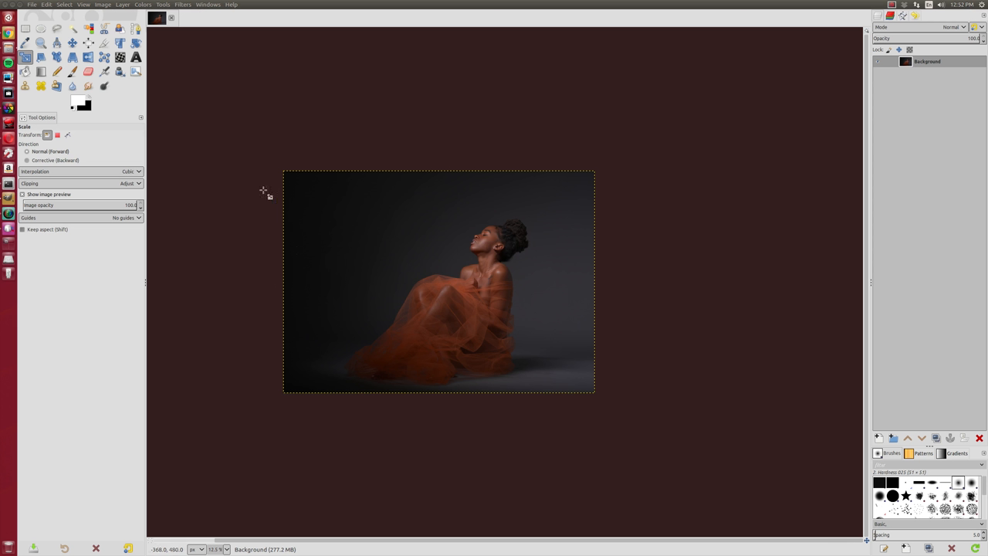
mouse_move(311, 191)
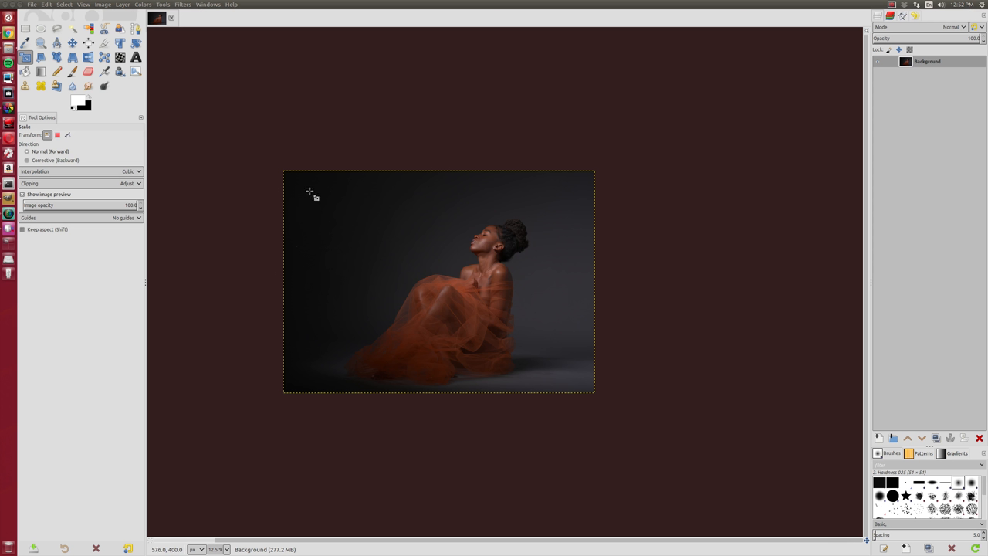
mouse_move(272, 183)
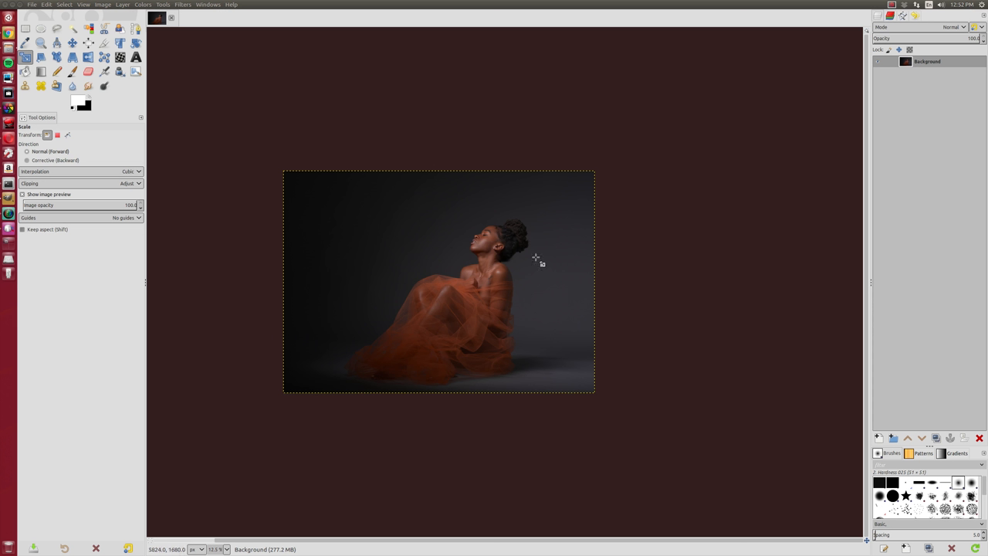
mouse_move(519, 412)
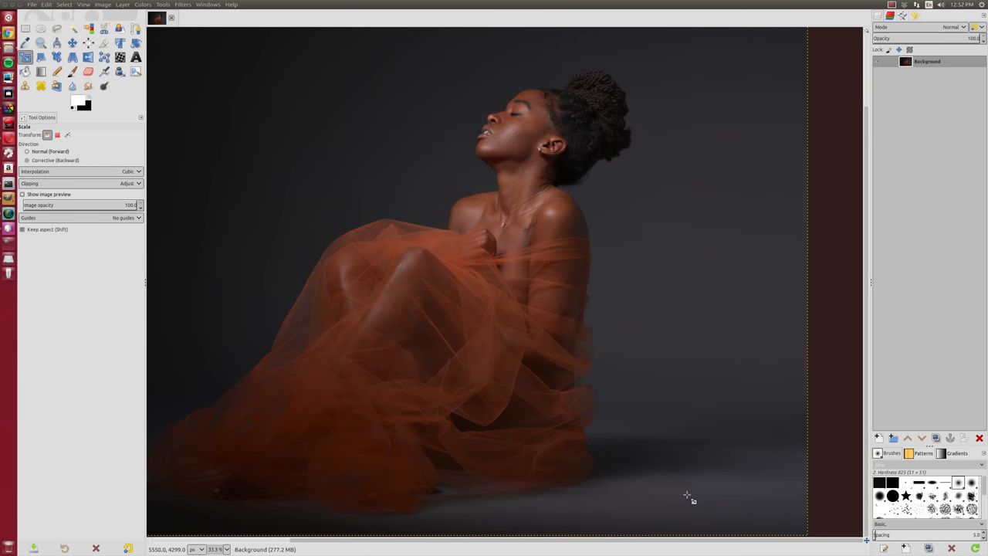
mouse_move(742, 486)
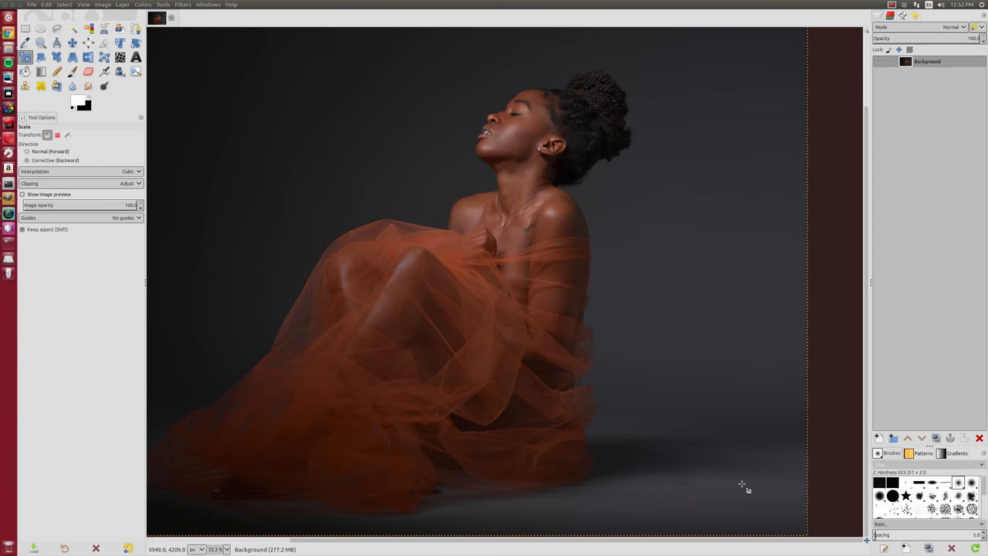
mouse_move(672, 484)
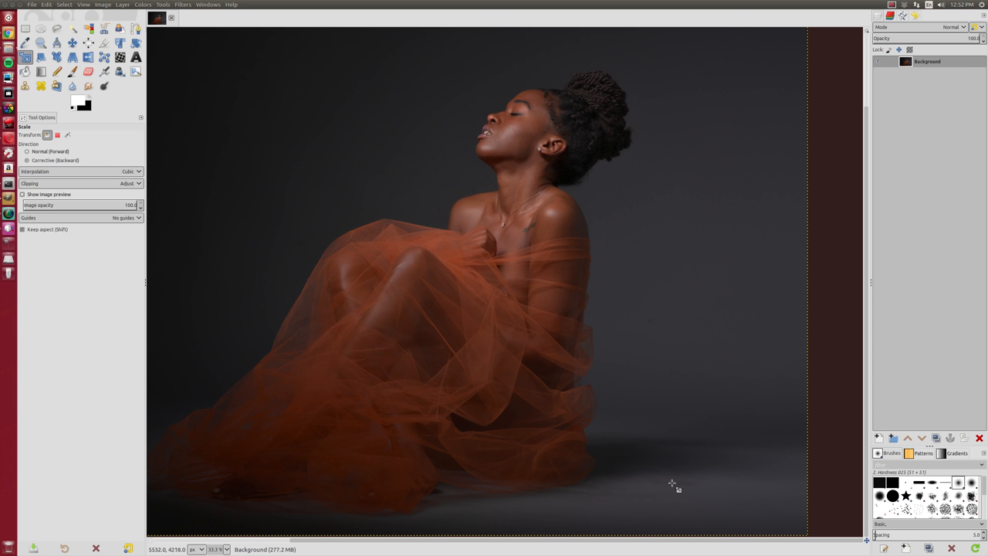
mouse_move(683, 491)
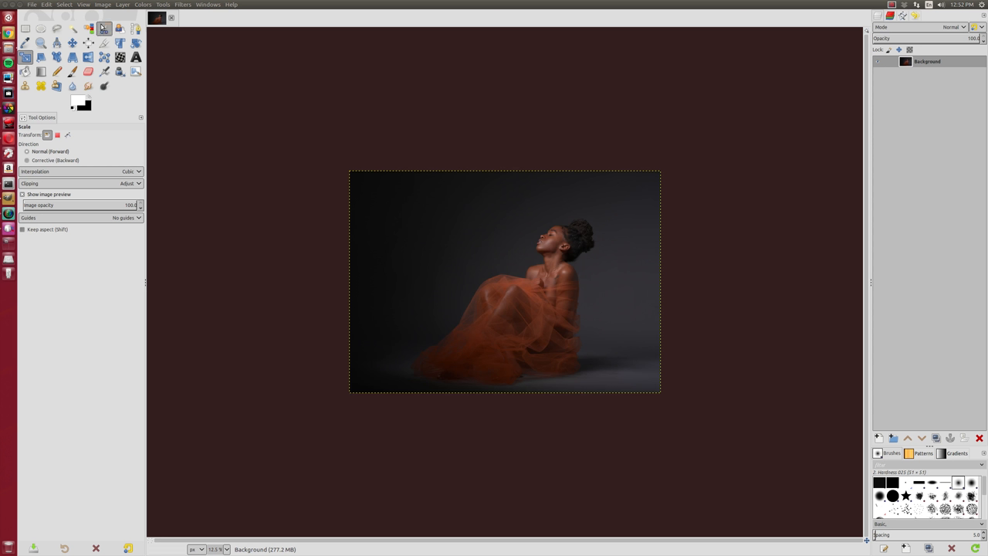
mouse_move(281, 174)
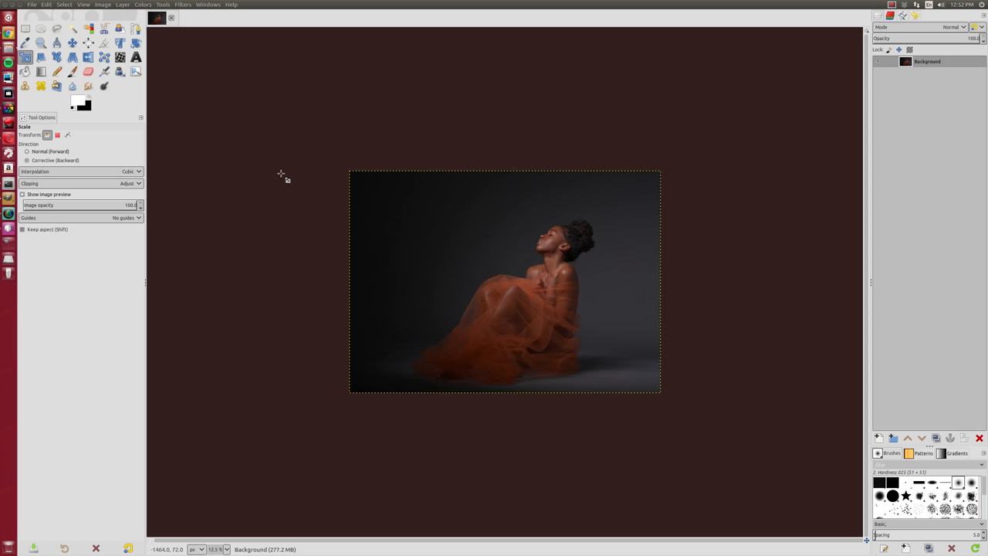
mouse_move(346, 189)
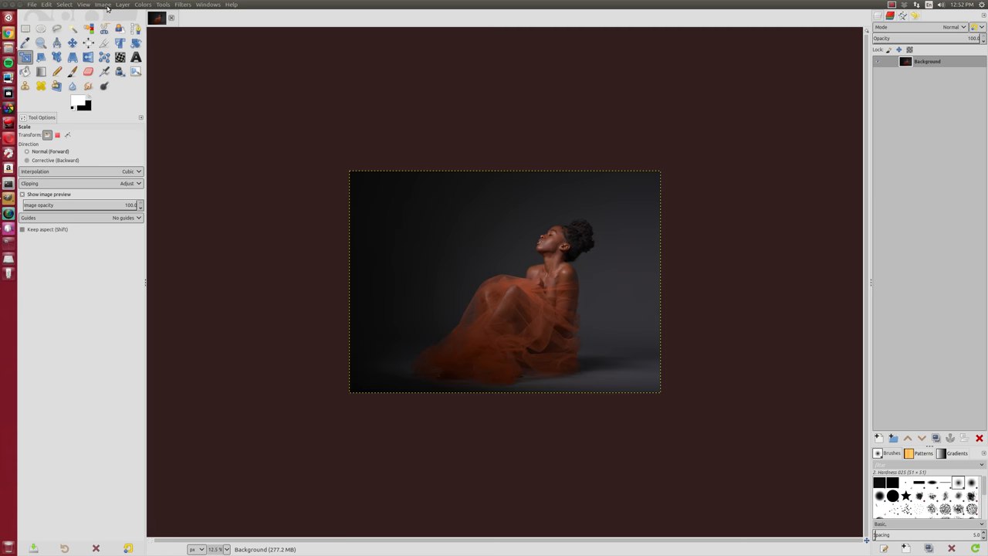
Step: Resize the canvas to 7000×7000 px with offsets 547 and 2391
left_click(102, 4)
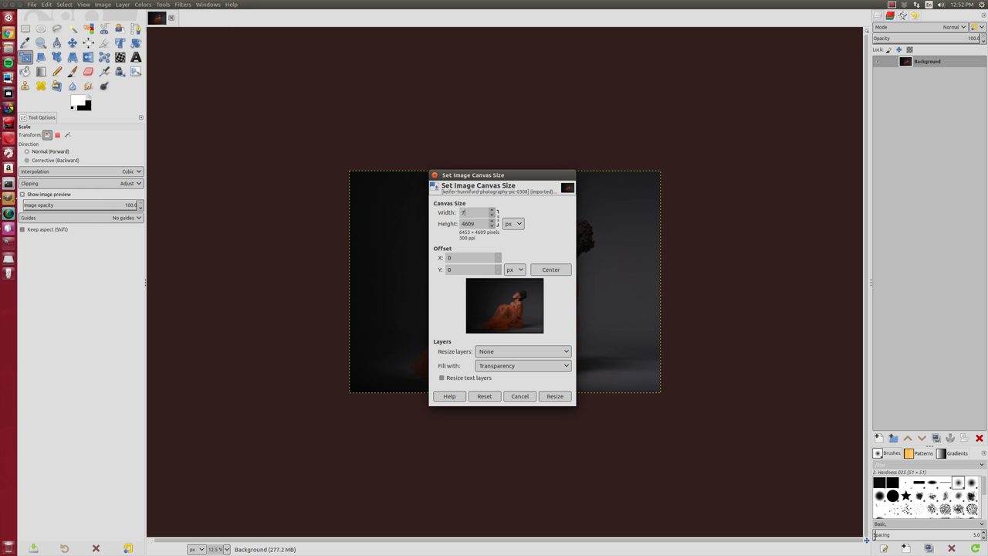
type("7000")
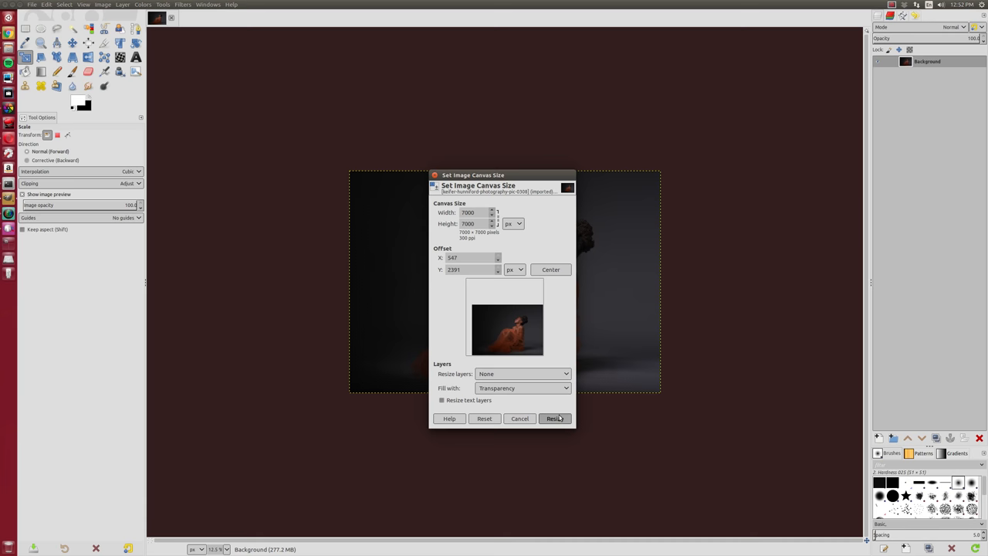
left_click(555, 419)
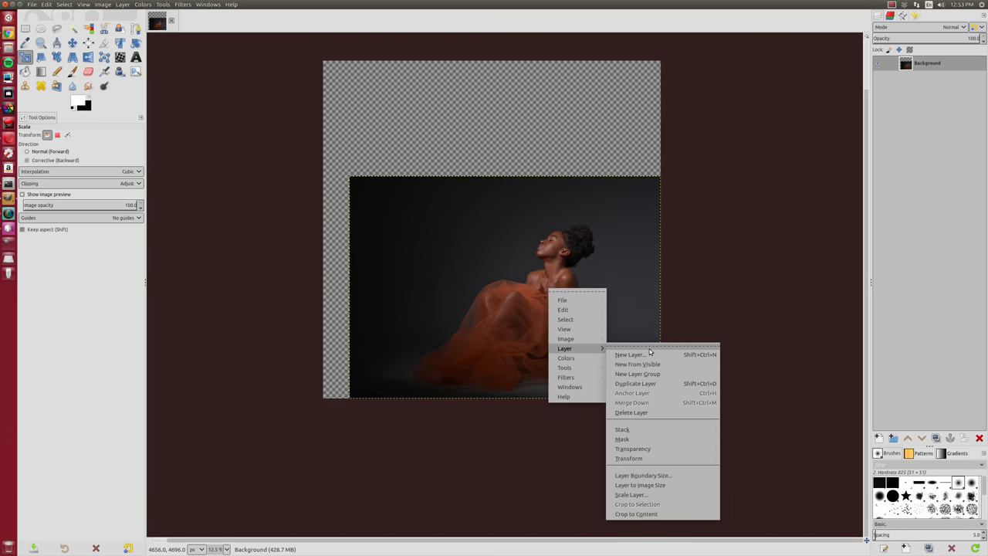
Step: Run Layer to Image Size so the photo layer spans the full 7000×7000 canvas
left_click(640, 485)
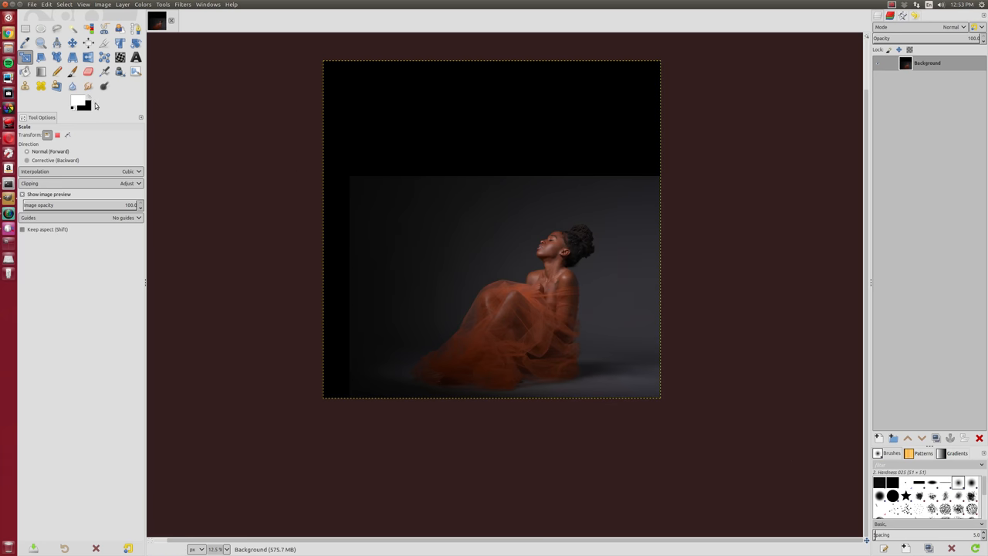
mouse_move(407, 402)
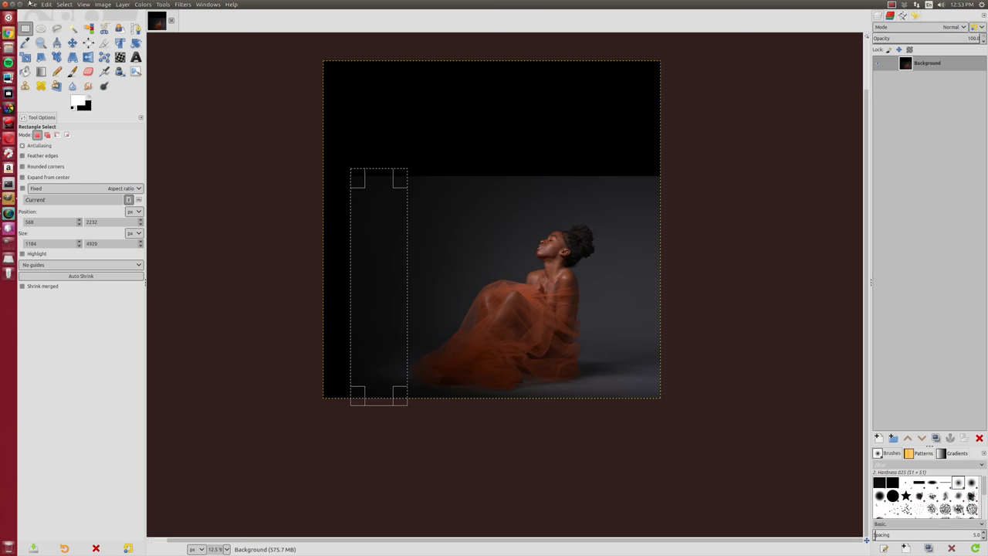
Step: Copy the left-edge background strip, paste it, and convert it to a new layer
left_click(47, 5)
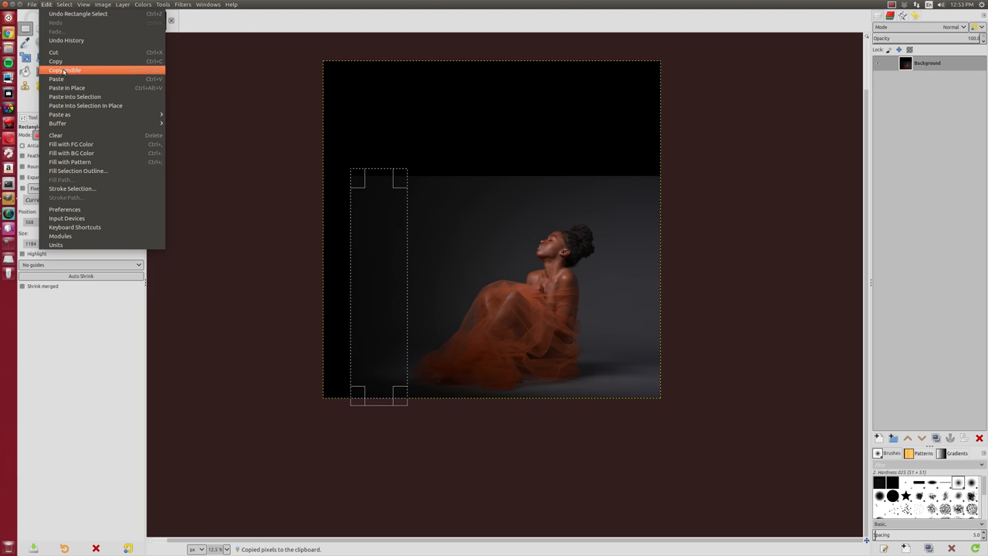
left_click(56, 79)
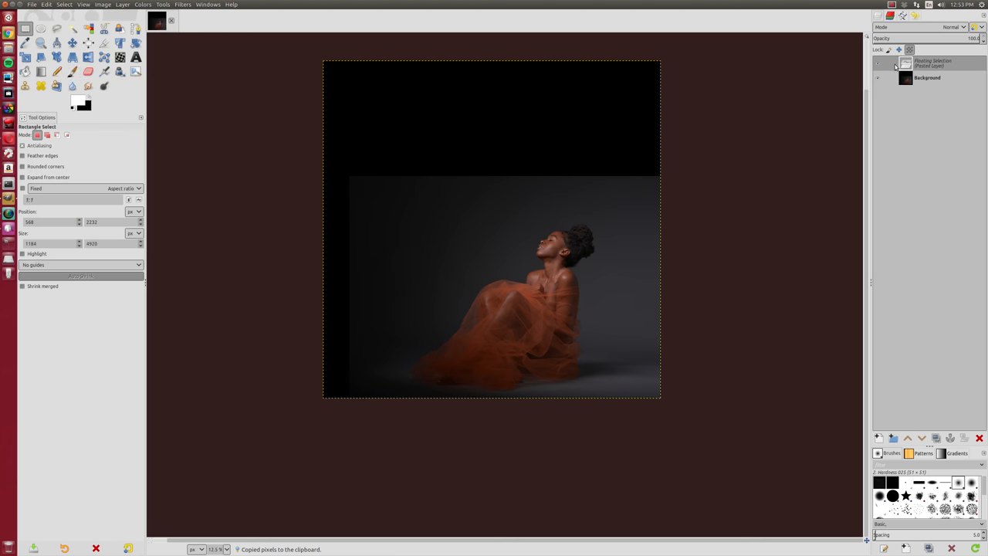
right_click(930, 63)
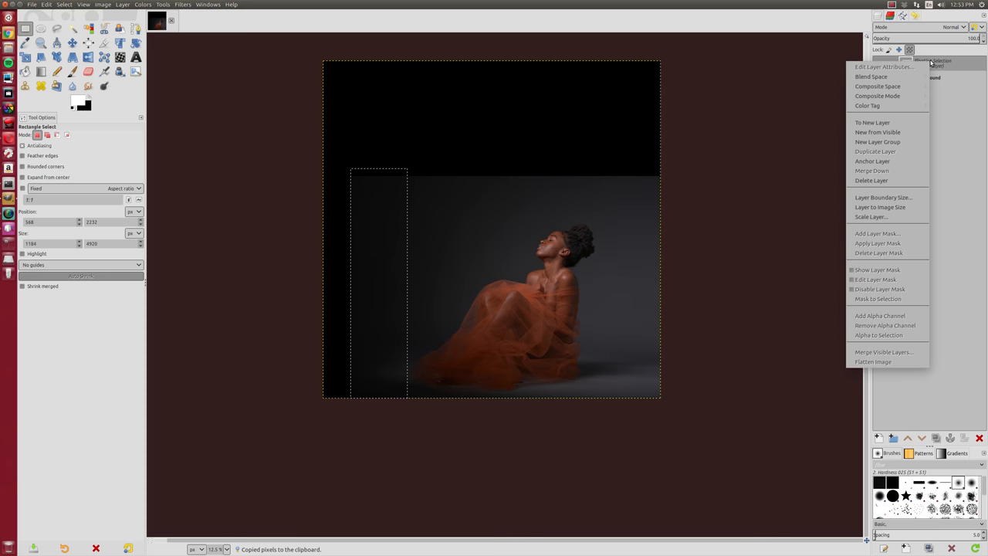
left_click(872, 122)
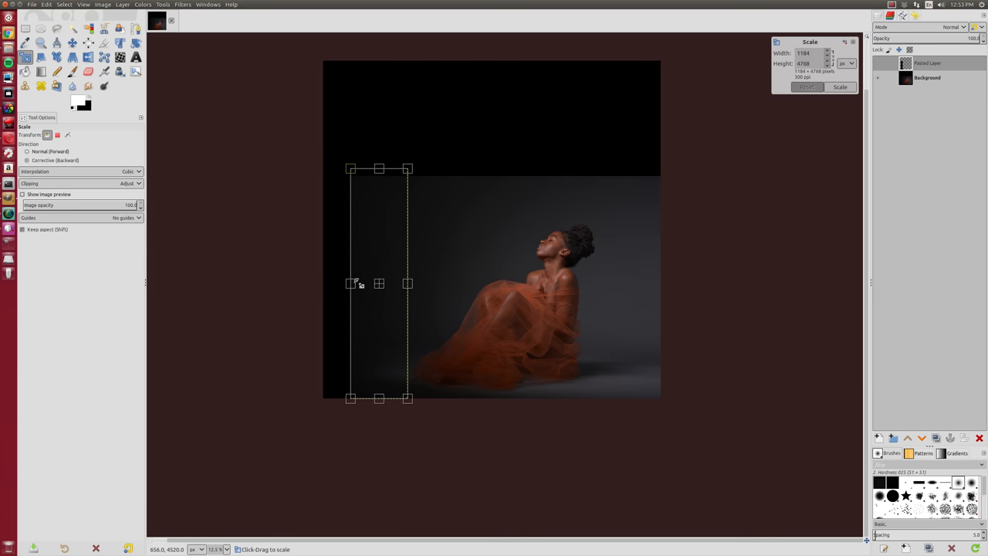
Step: Scale the pasted strip leftward until it reaches the canvas's left edge
left_click_drag(351, 283, 325, 283)
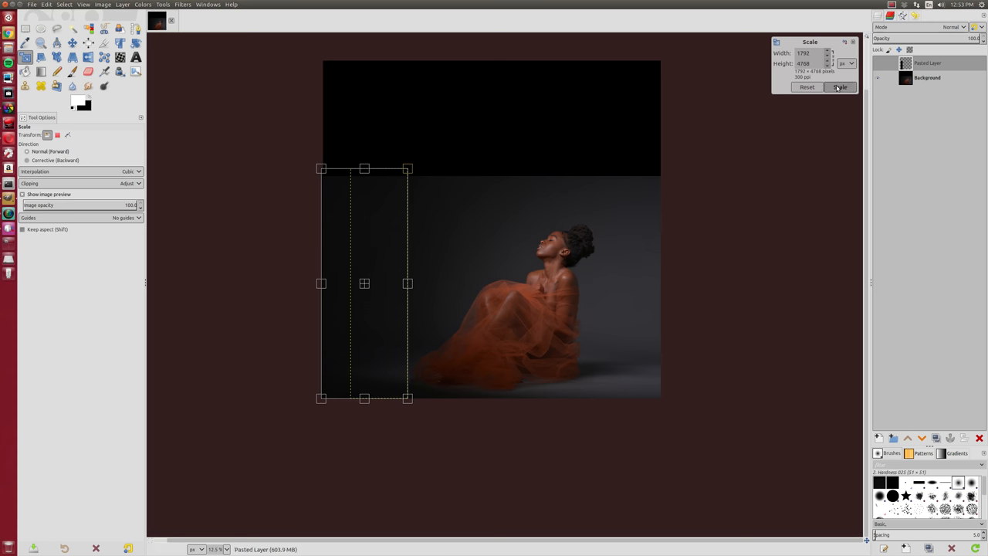
left_click(840, 87)
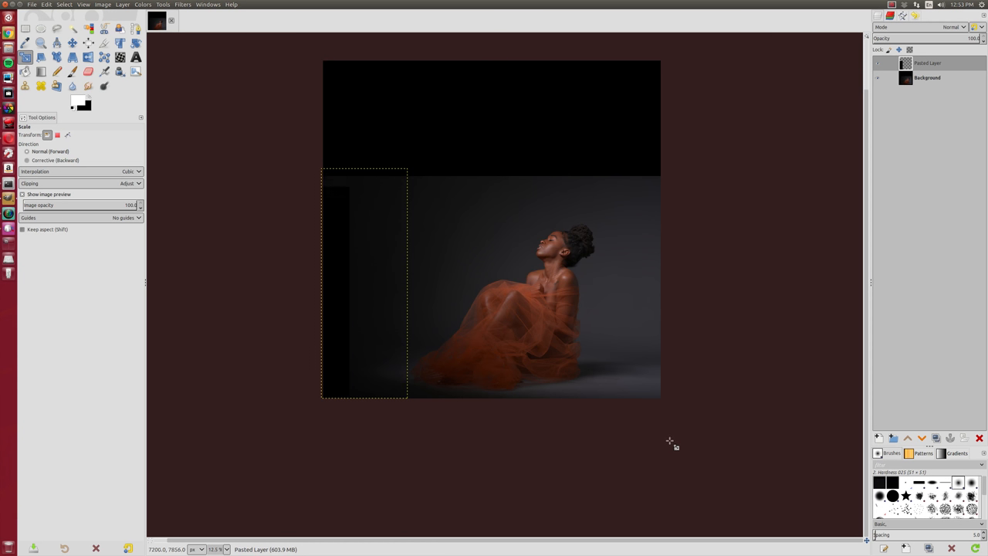
Step: Apply Merge Down to the stretched Pasted Layer
right_click(926, 63)
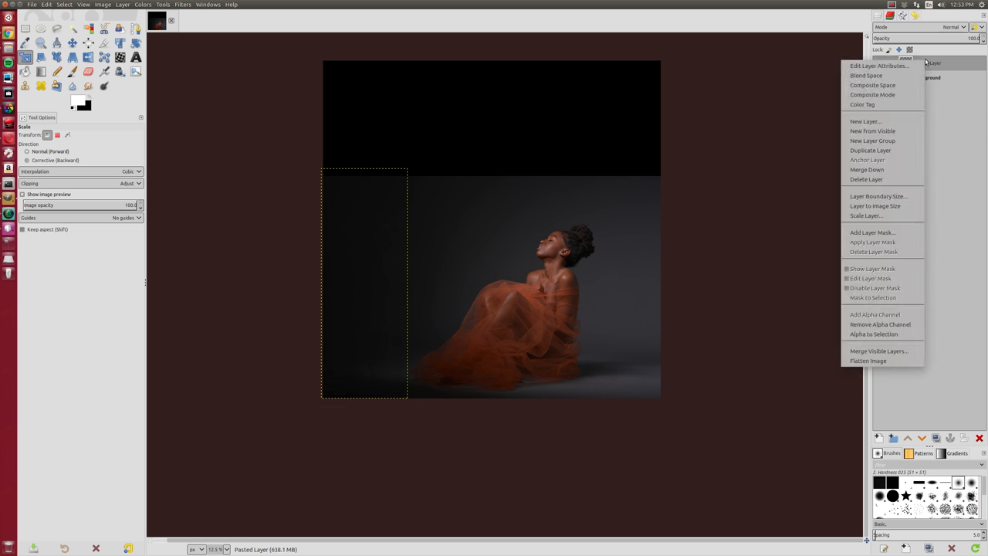
mouse_move(871, 149)
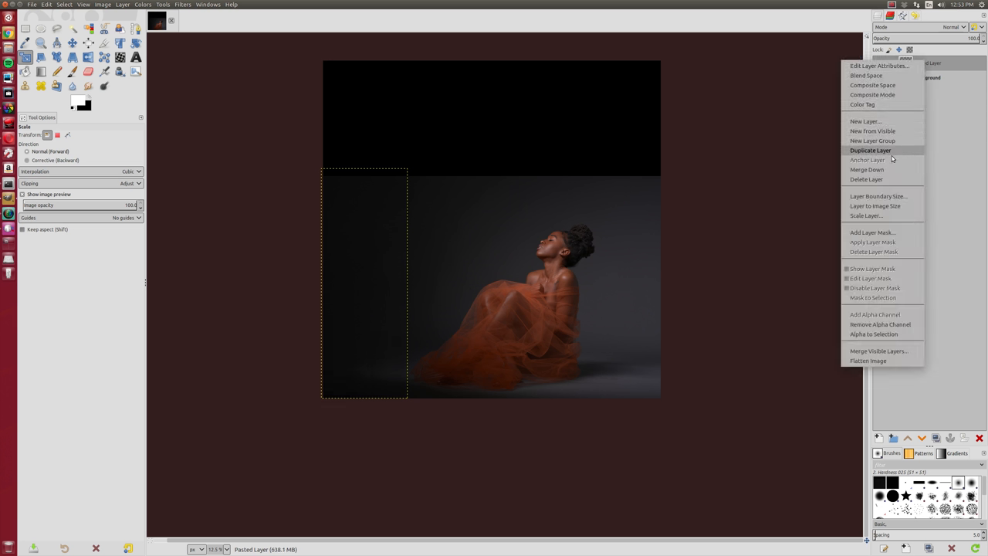
left_click(870, 150)
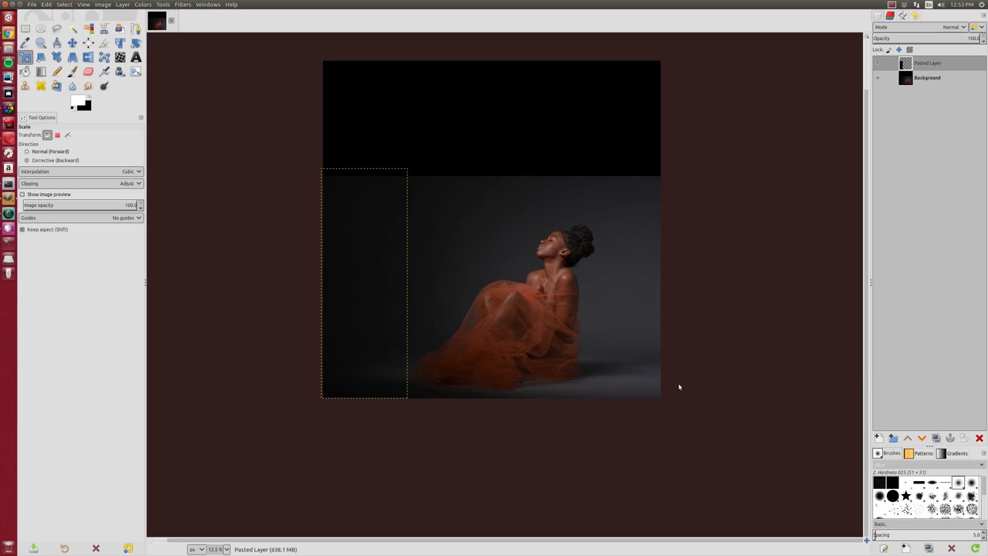
mouse_move(360, 376)
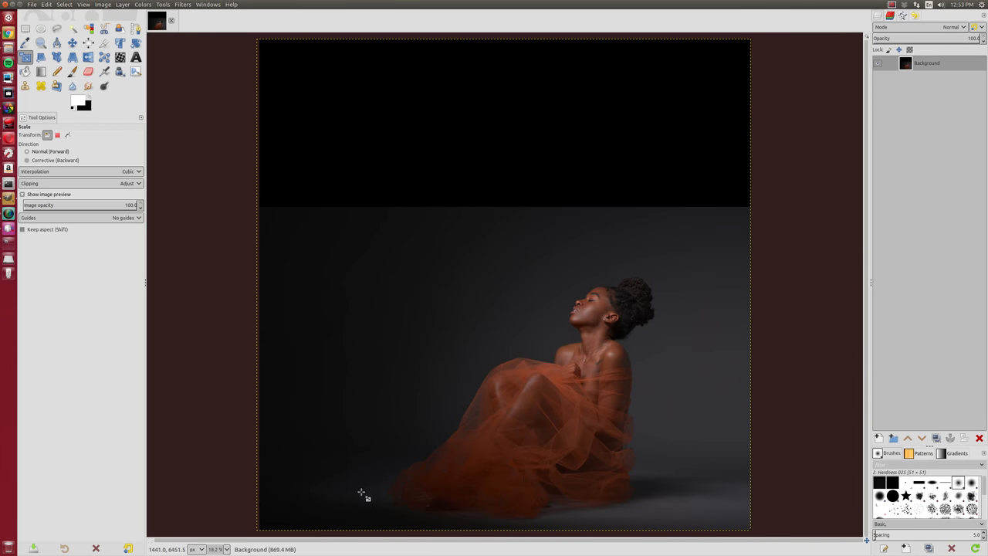
mouse_move(336, 490)
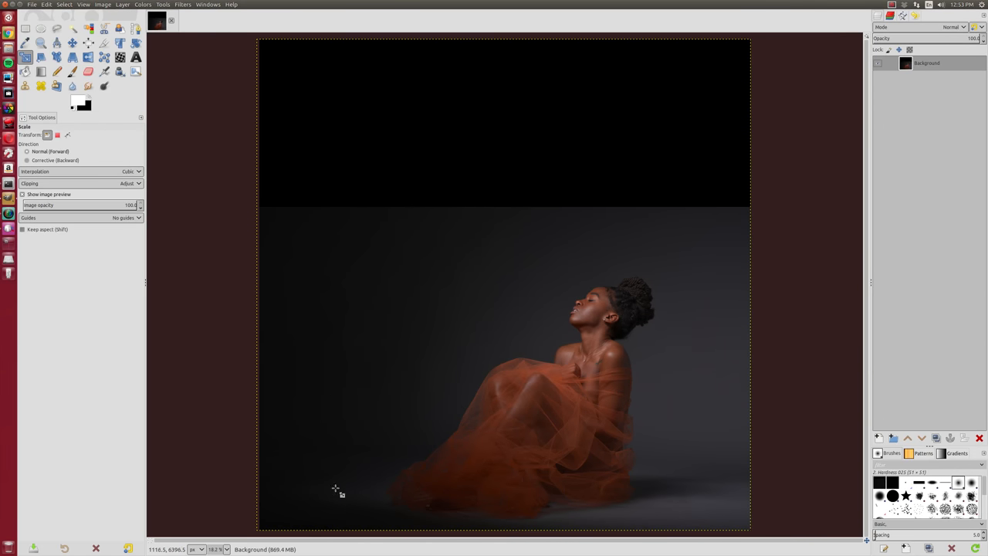
mouse_move(303, 268)
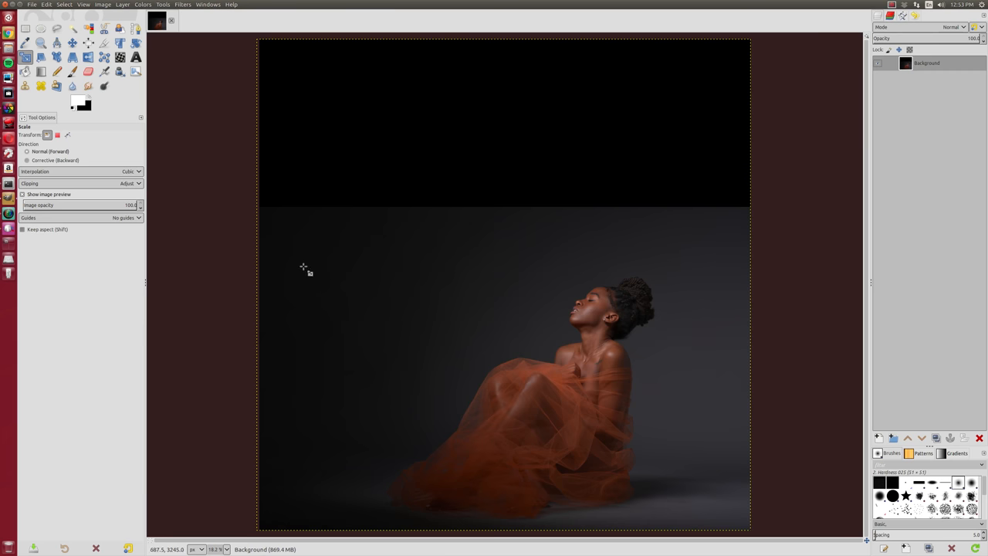
mouse_move(193, 183)
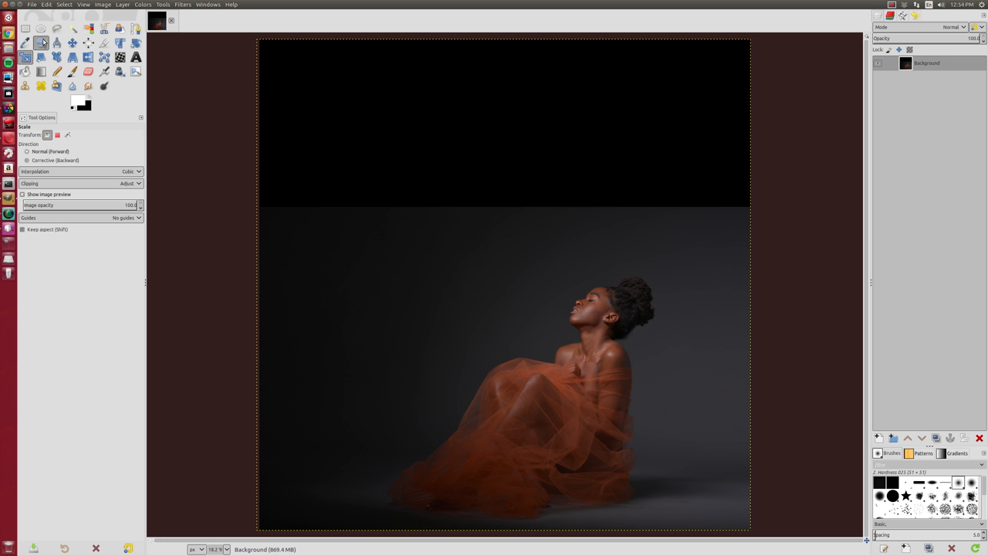
Step: Select and copy a band of gray background just below the black top area
left_click(26, 29)
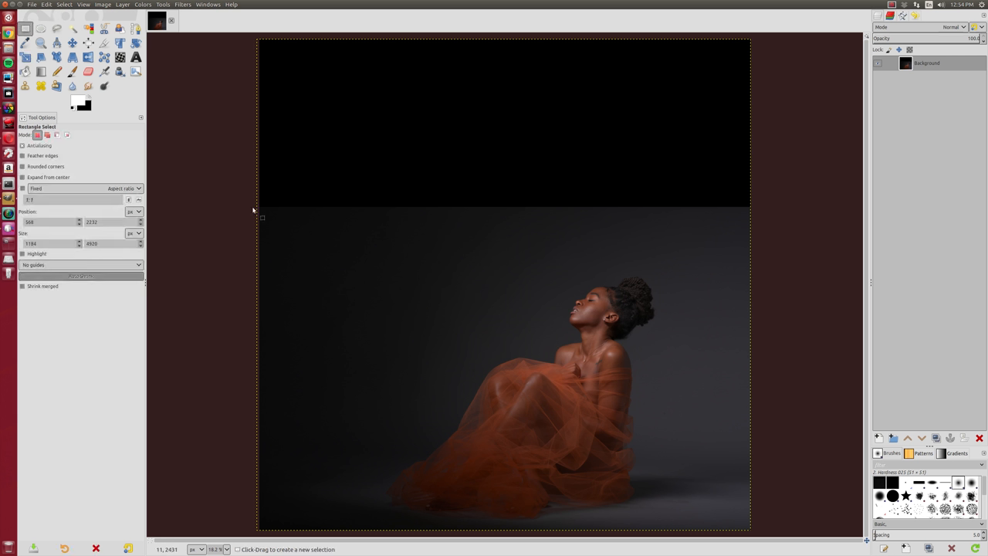
left_click_drag(262, 217, 828, 281)
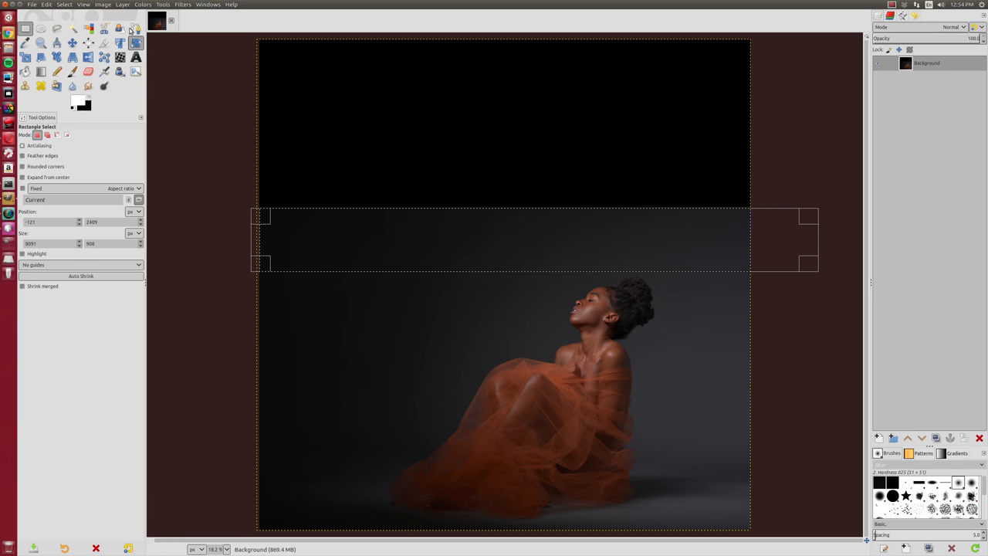
left_click(47, 5)
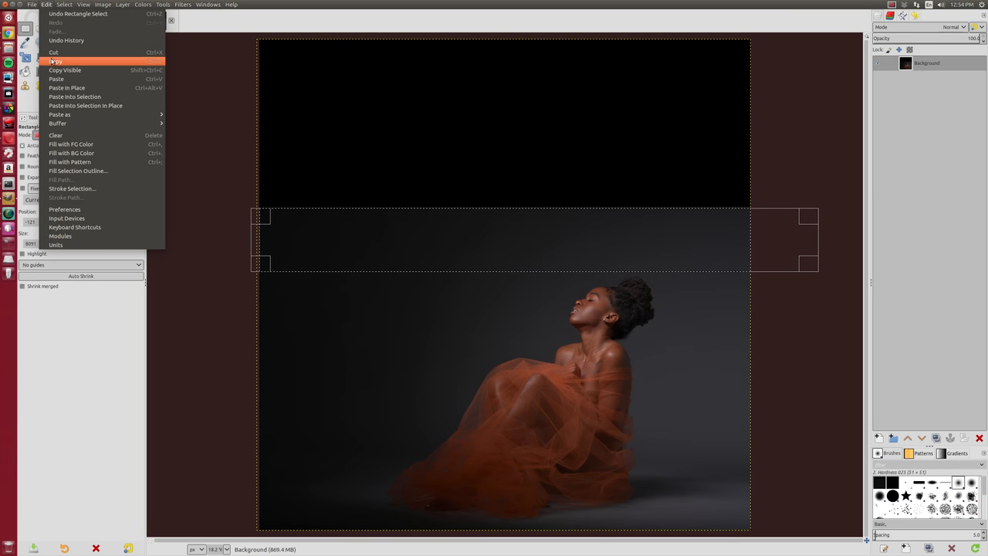
left_click(56, 61)
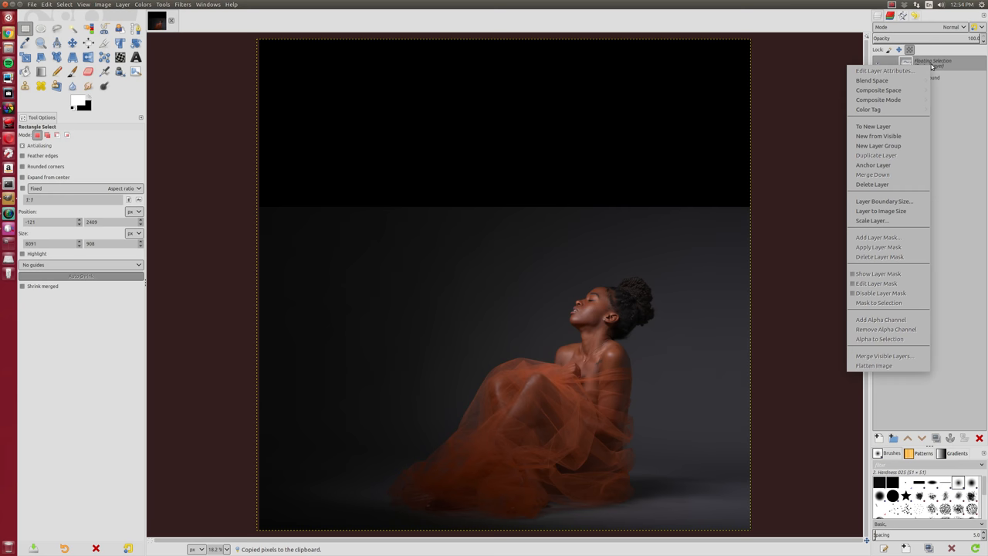
Step: Make the pasted band its own layer and stretch it up to the canvas top
left_click(873, 126)
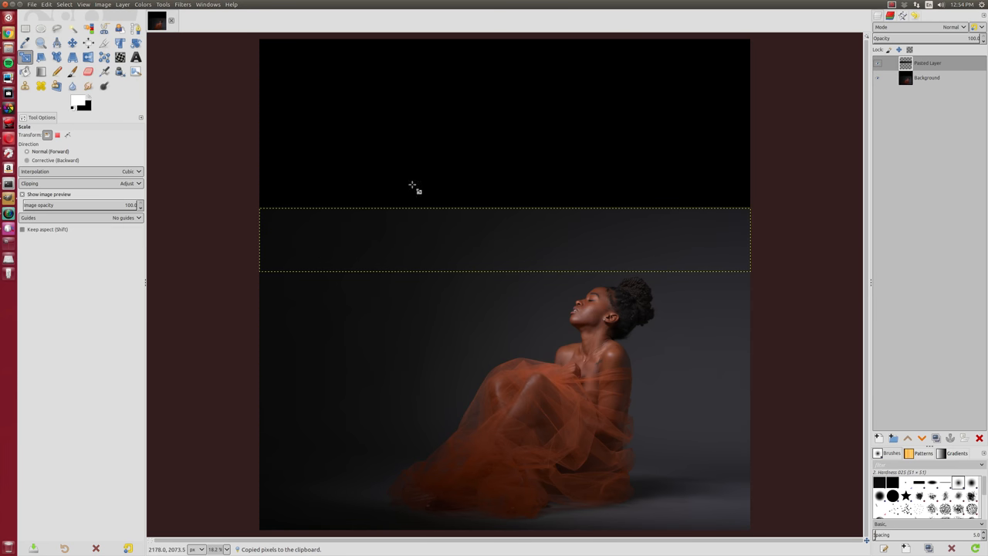
left_click(504, 240)
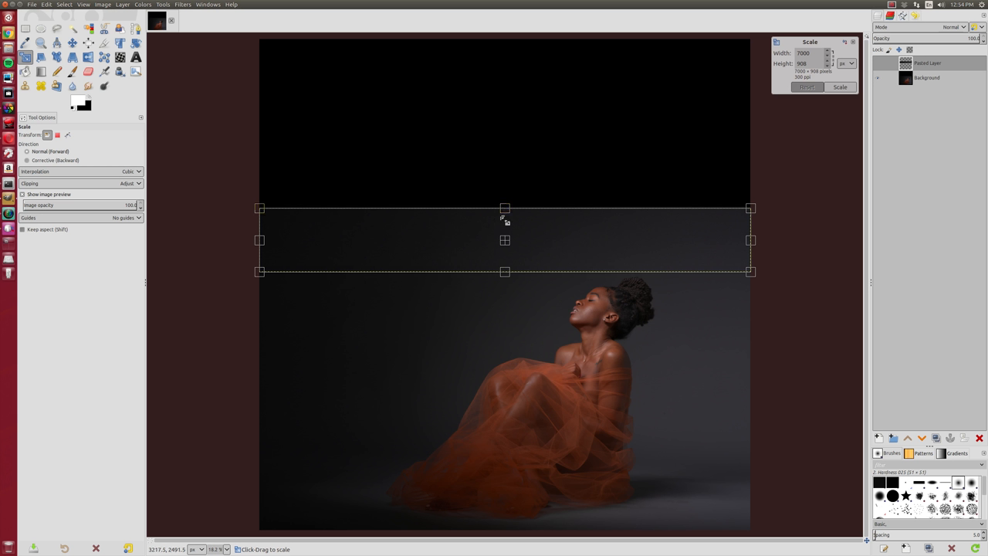
left_click_drag(505, 209, 504, 46)
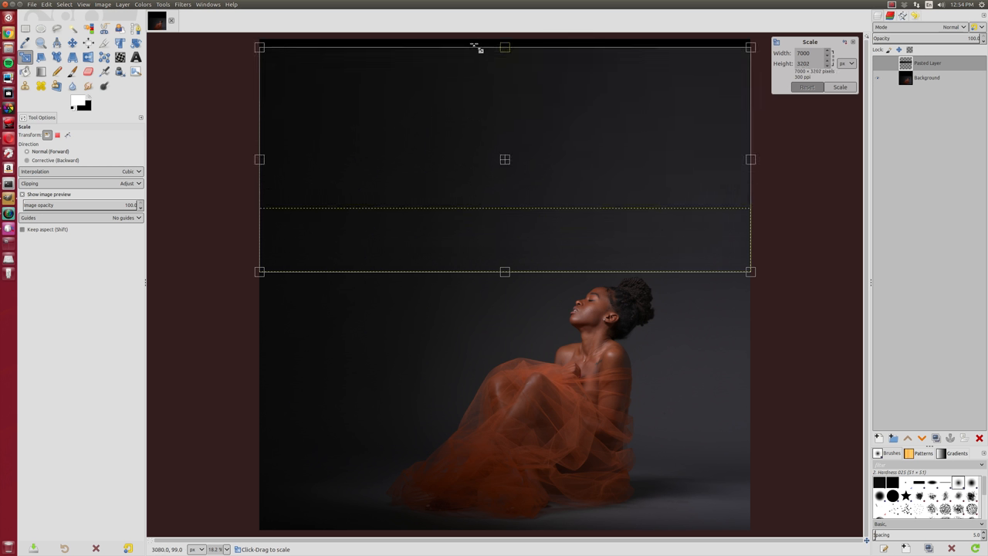
left_click_drag(505, 47, 505, 37)
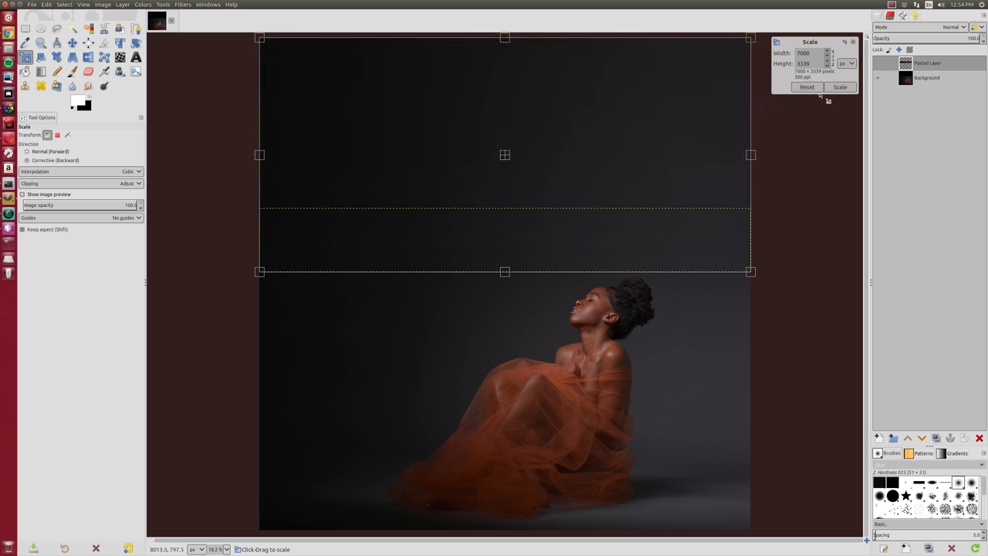
left_click(840, 87)
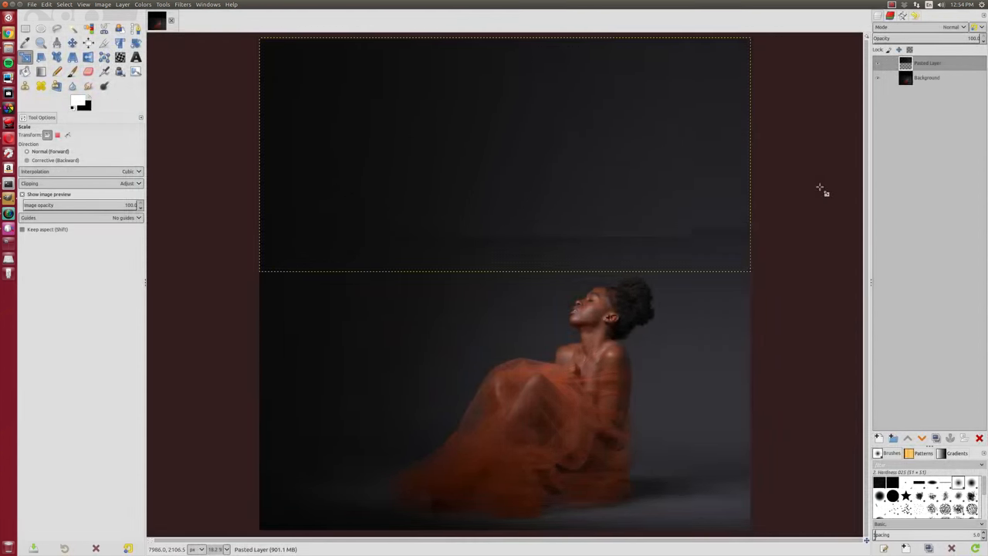
Step: Open the layer options menu for the stretched Pasted Layer
right_click(926, 70)
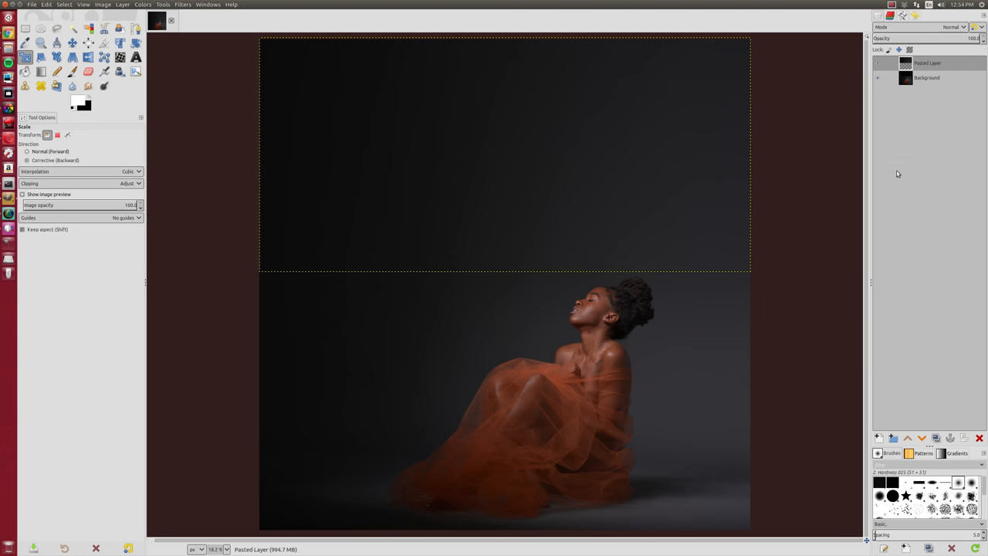
mouse_move(814, 265)
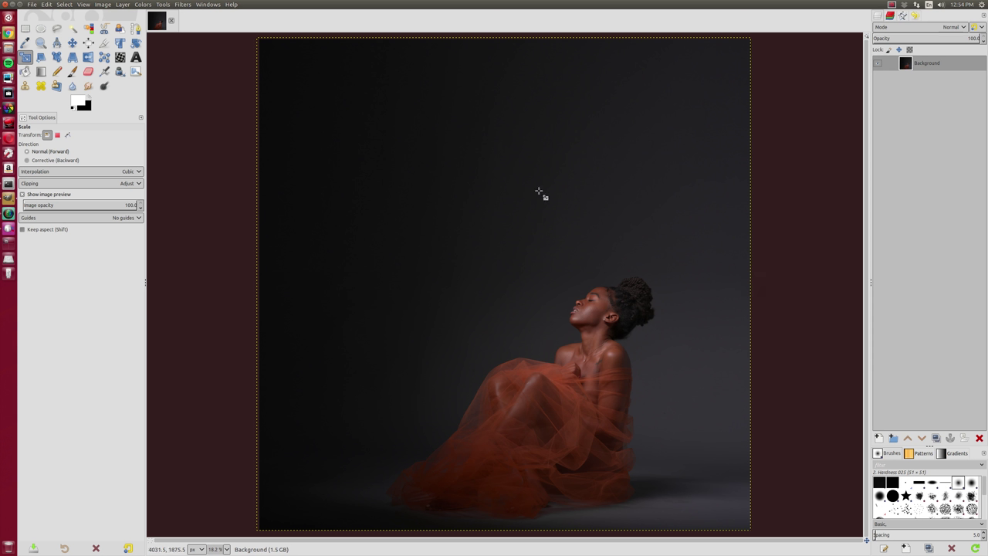
mouse_move(198, 213)
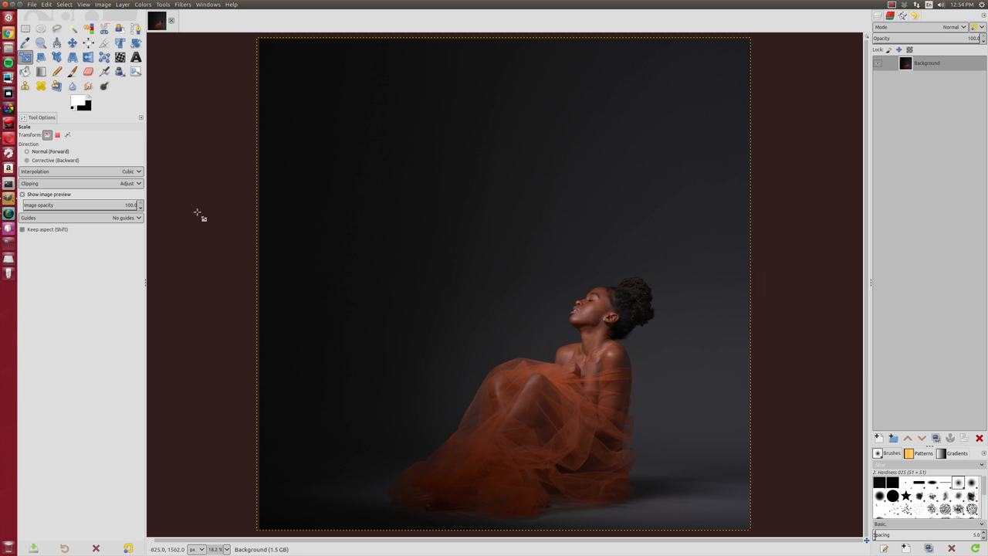
mouse_move(223, 206)
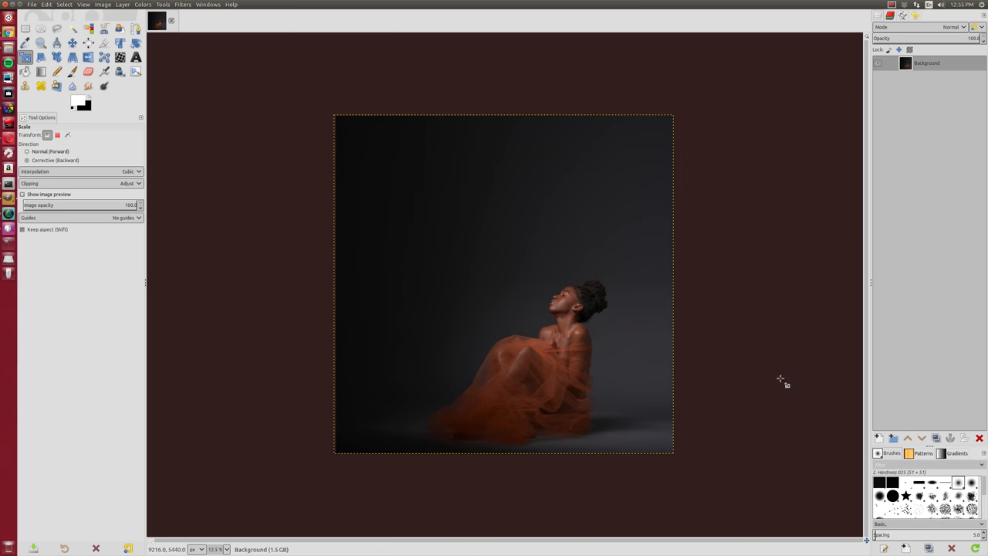
mouse_move(413, 212)
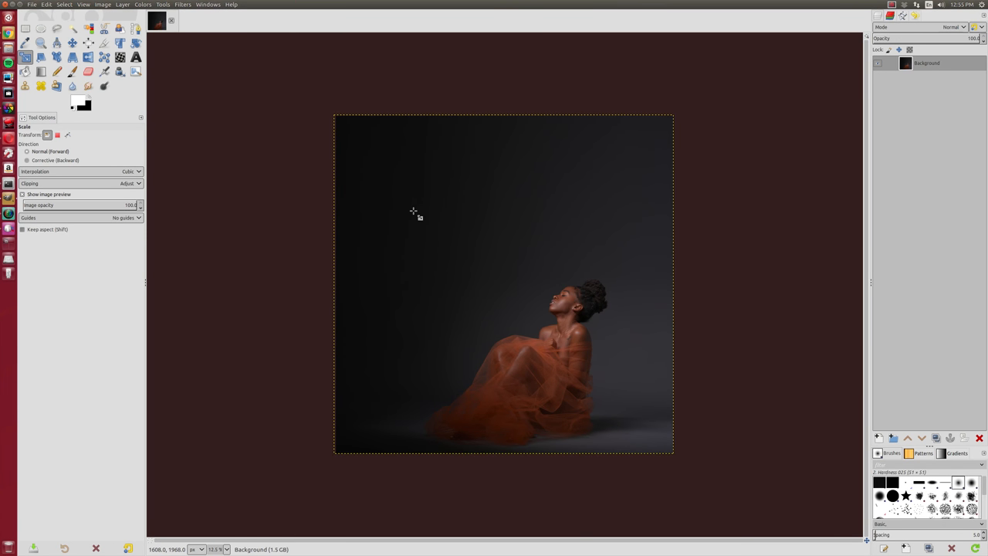
mouse_move(205, 154)
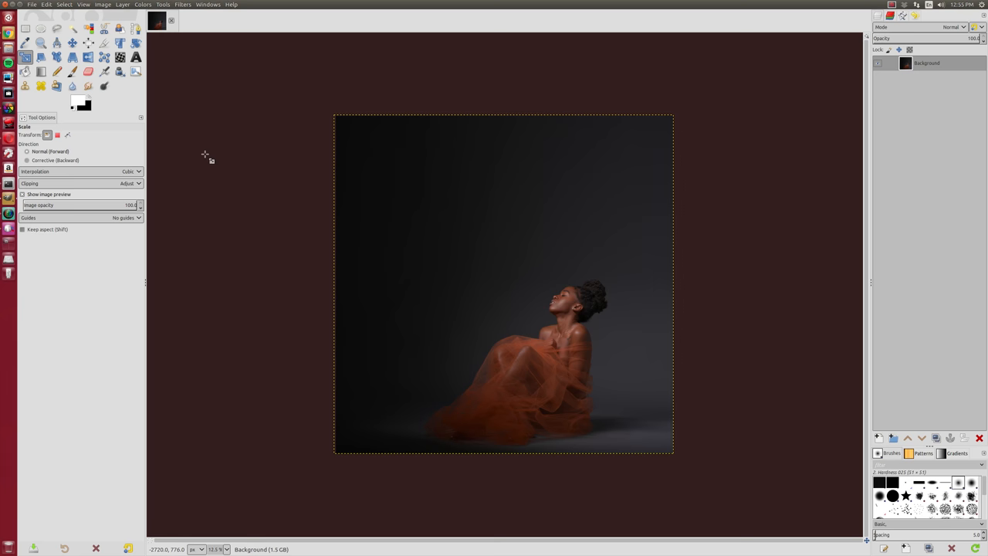
Step: Revert the image to its last saved version
left_click(33, 5)
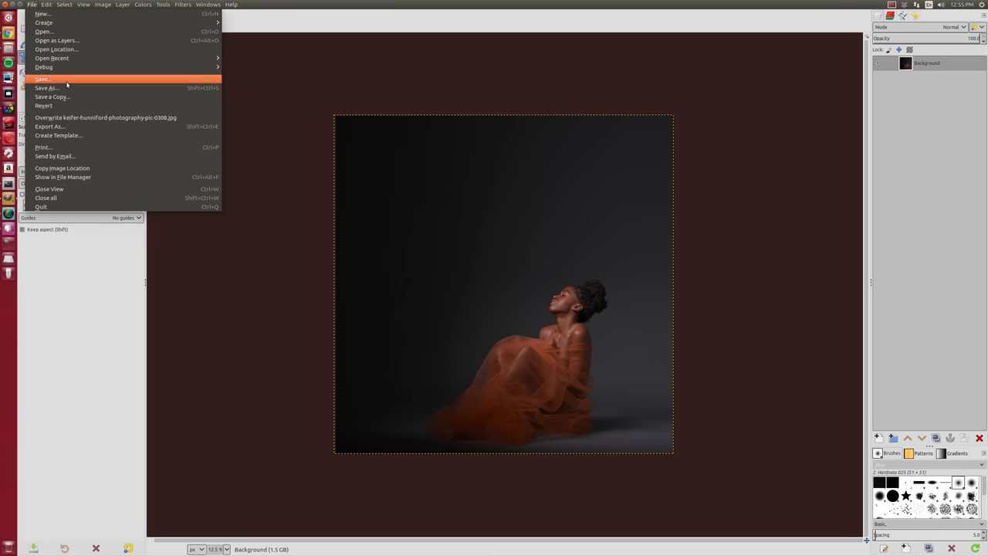
left_click(44, 106)
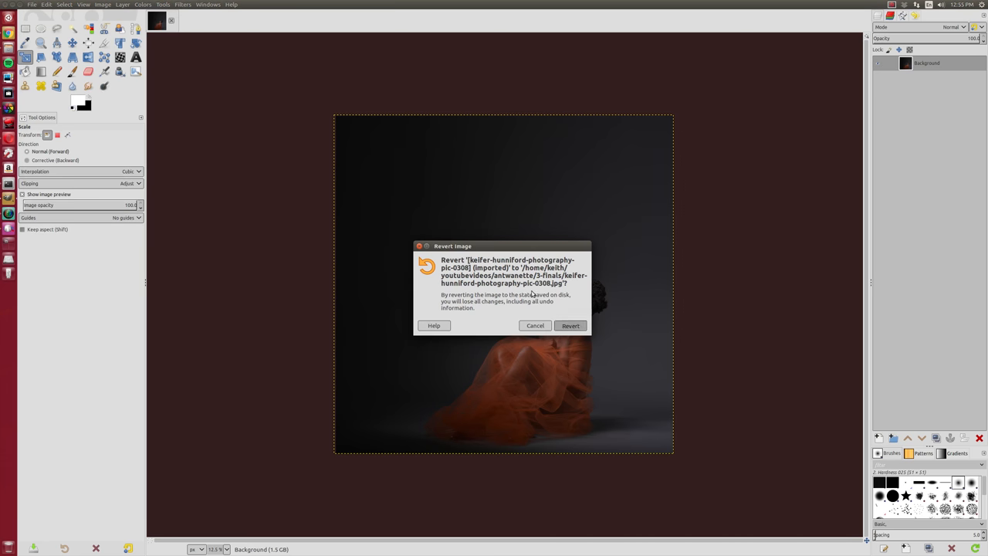
left_click(571, 325)
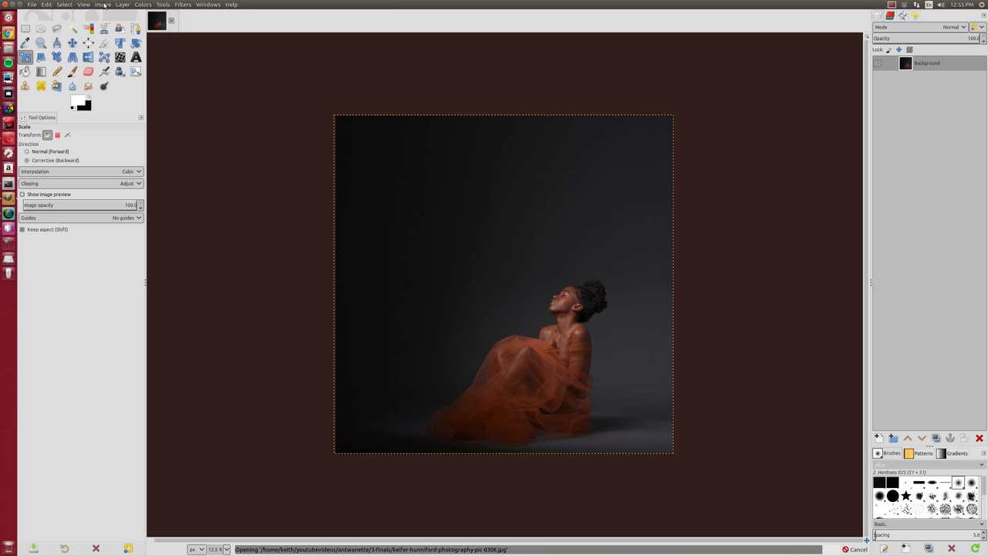
Step: Enlarge the canvas again to 7000×7000 px via Canvas Size
left_click(102, 5)
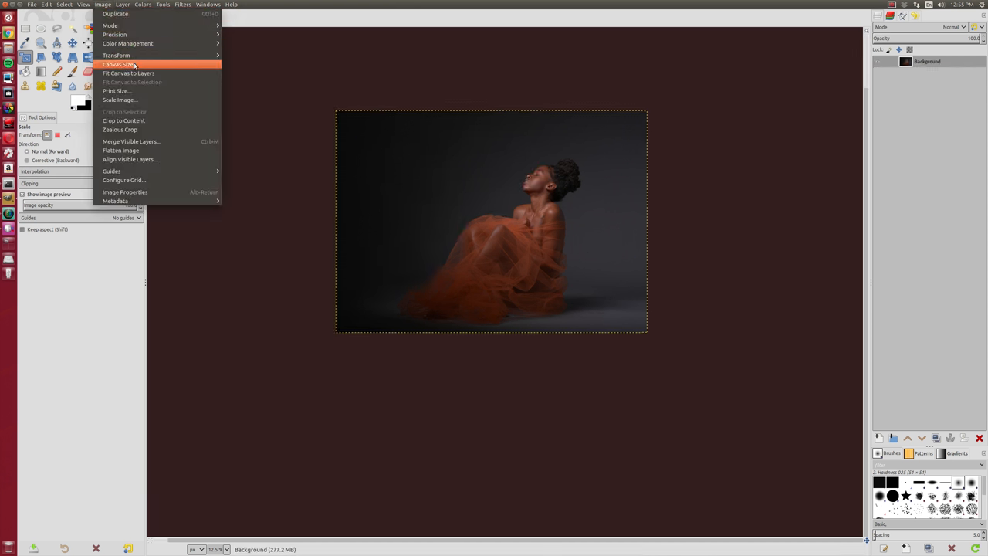
left_click(119, 64)
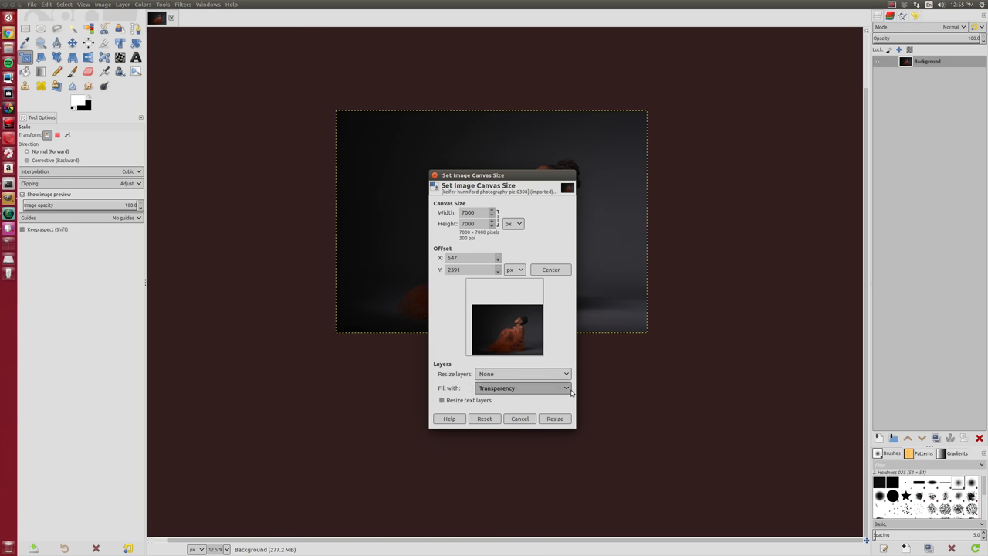
left_click(555, 419)
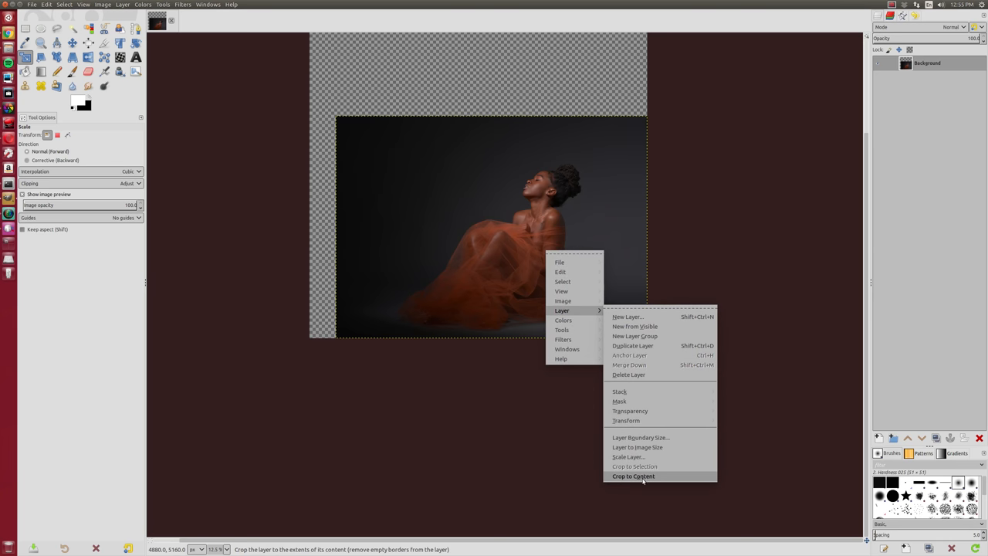
Step: Grow the photo layer to the full 7000×7000 canvas, filling new areas black
left_click(633, 476)
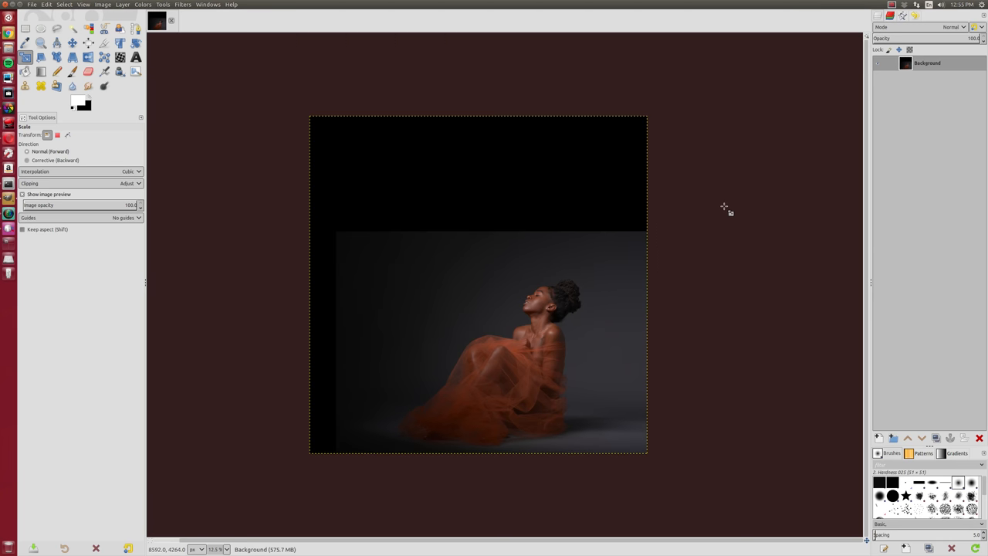
left_click(47, 5)
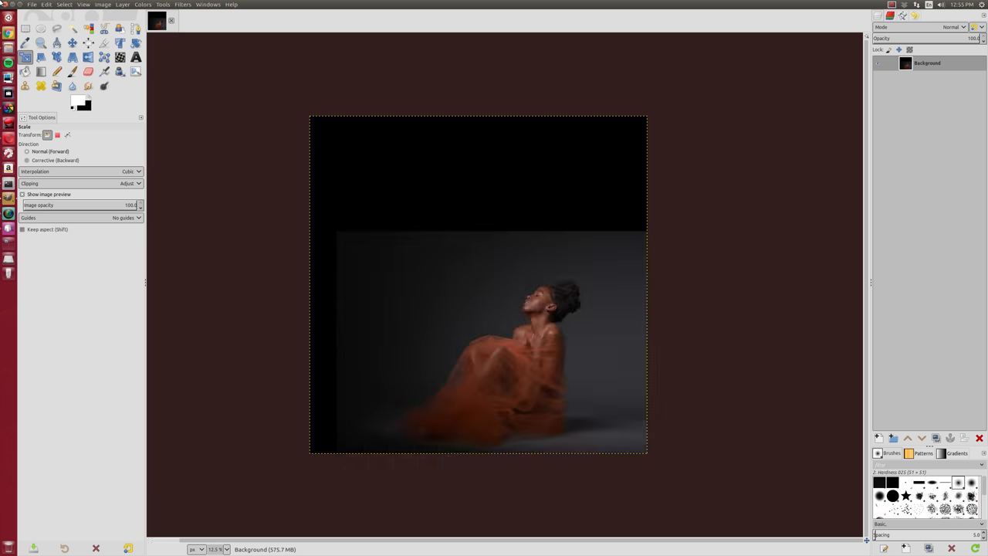
Step: Assign Shift+Ctrl+M as the Merge Down shortcut in Keyboard Shortcuts
left_click(47, 4)
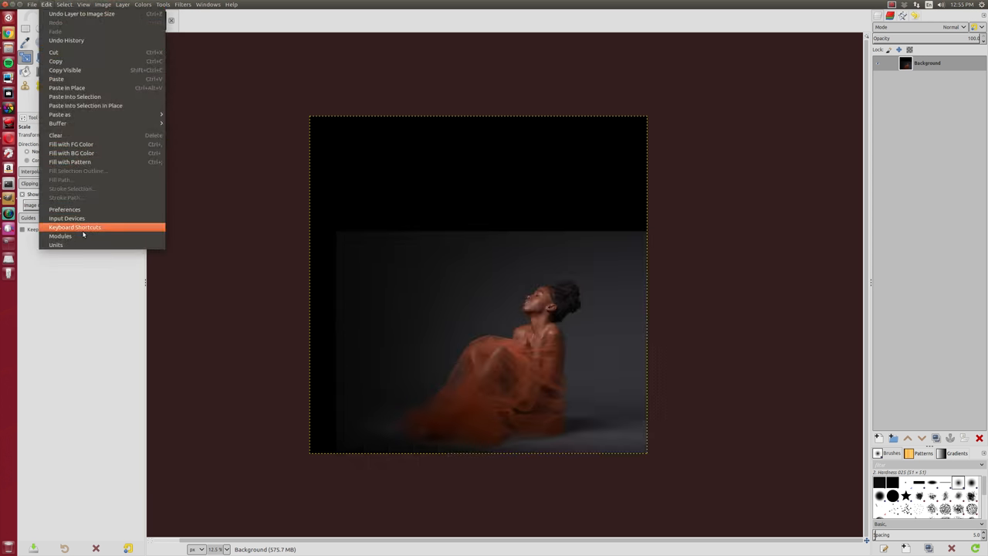
left_click(75, 226)
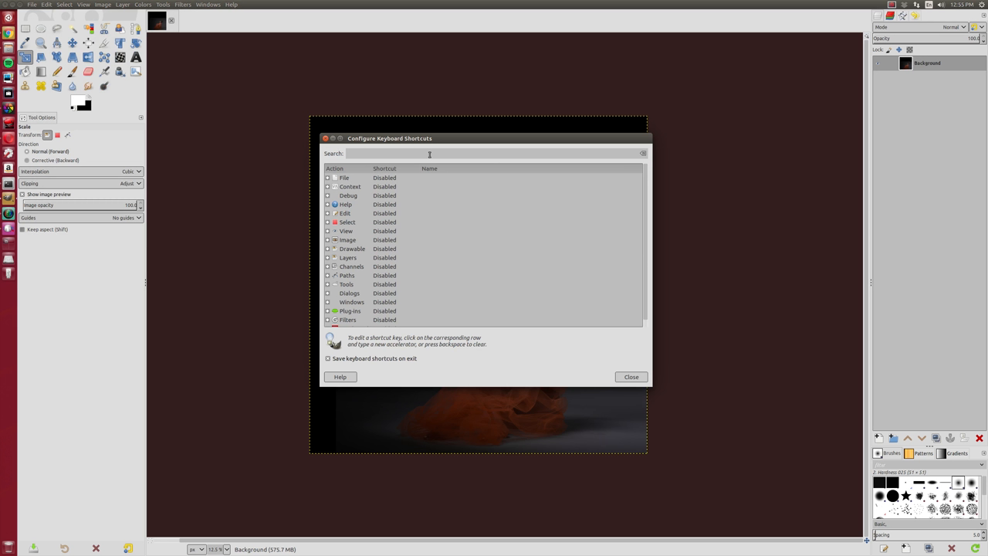
type("merge down")
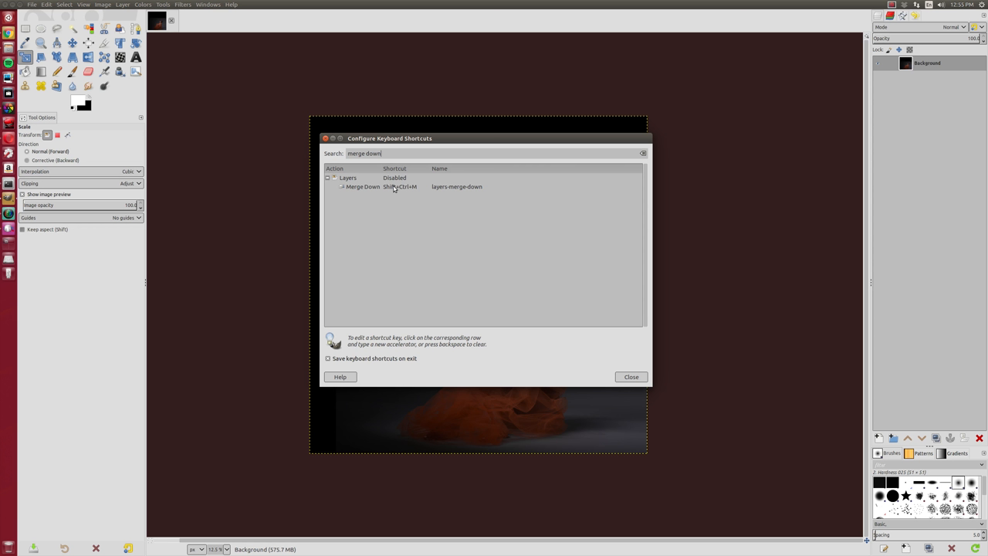
left_click(400, 186)
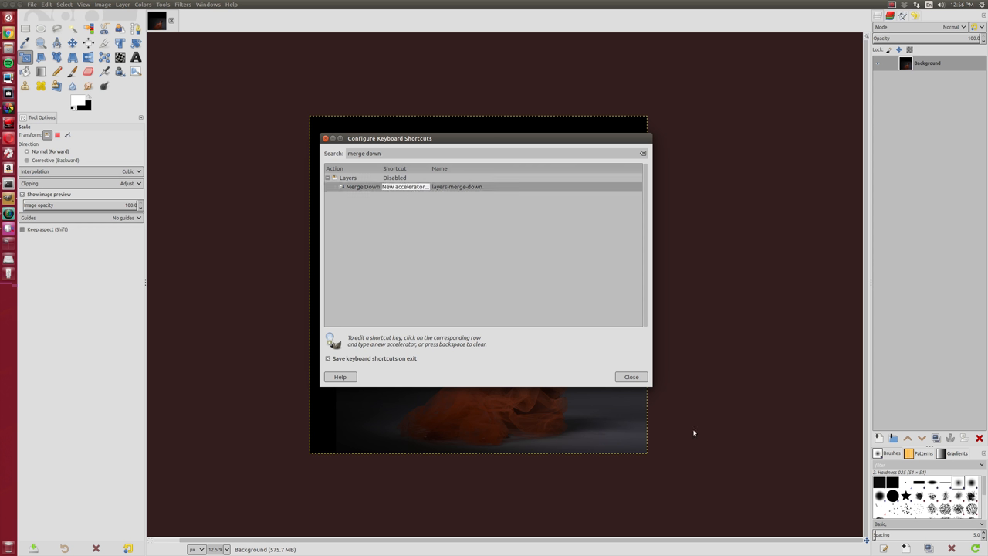
key("Shift+Ctrl+M")
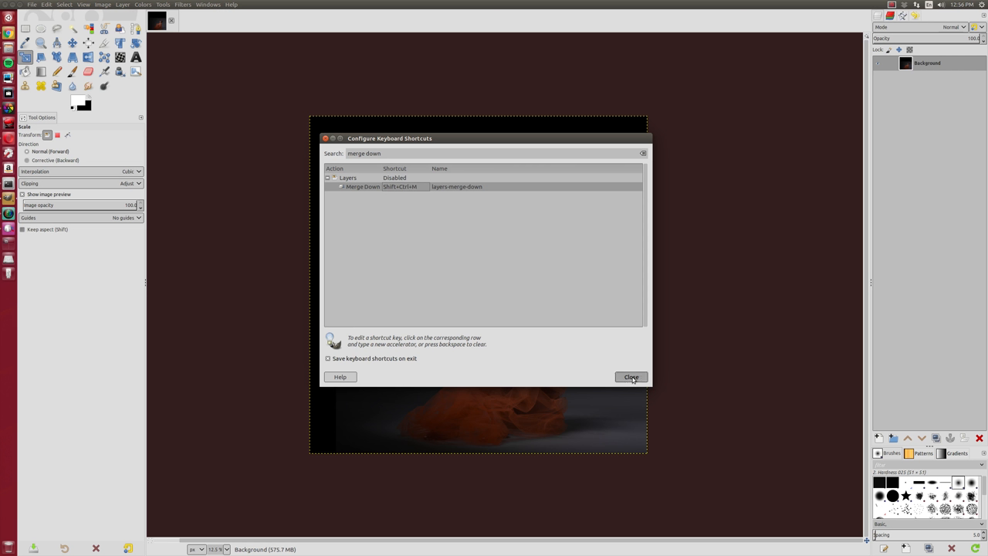
left_click(630, 377)
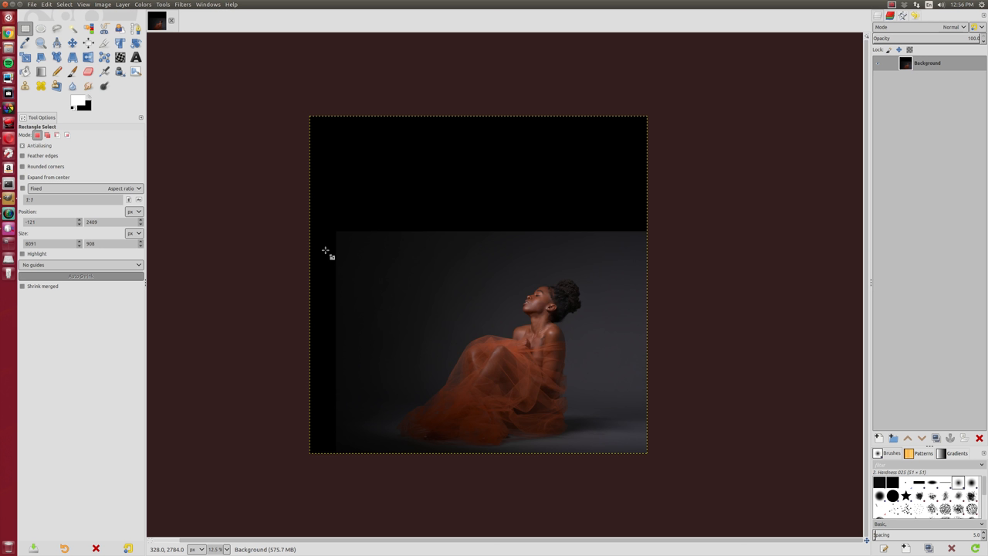
Step: Select a vertical strip of gray background beside the left black band
left_click_drag(343, 324, 344, 453)
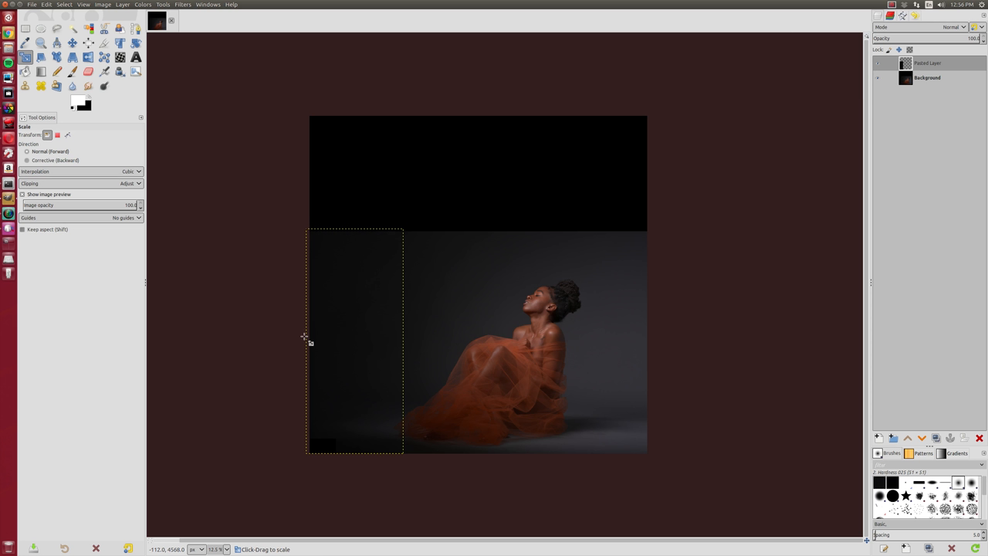
mouse_move(304, 335)
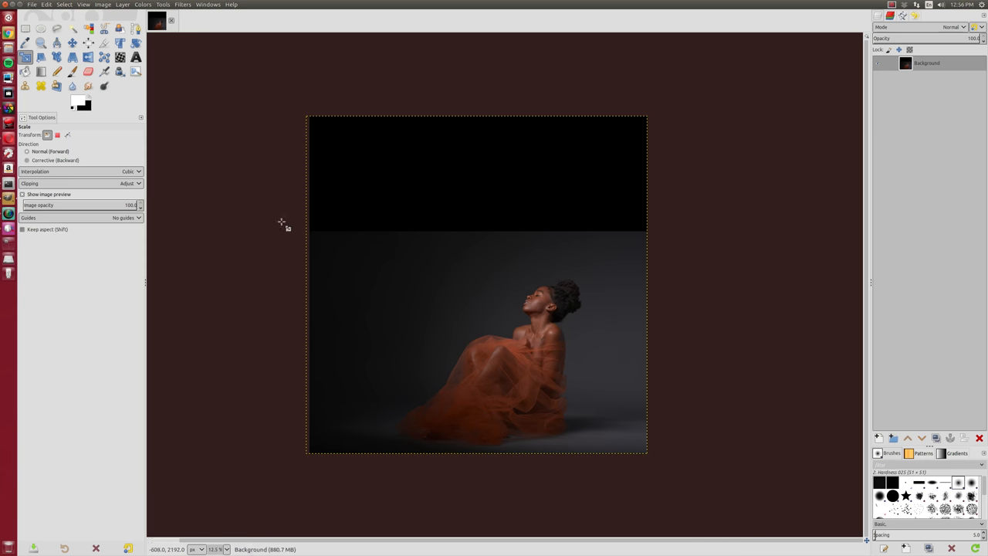
Step: Copy a gray strip from below the top black band and stretch it up to the canvas top
left_click_drag(295, 233, 731, 286)
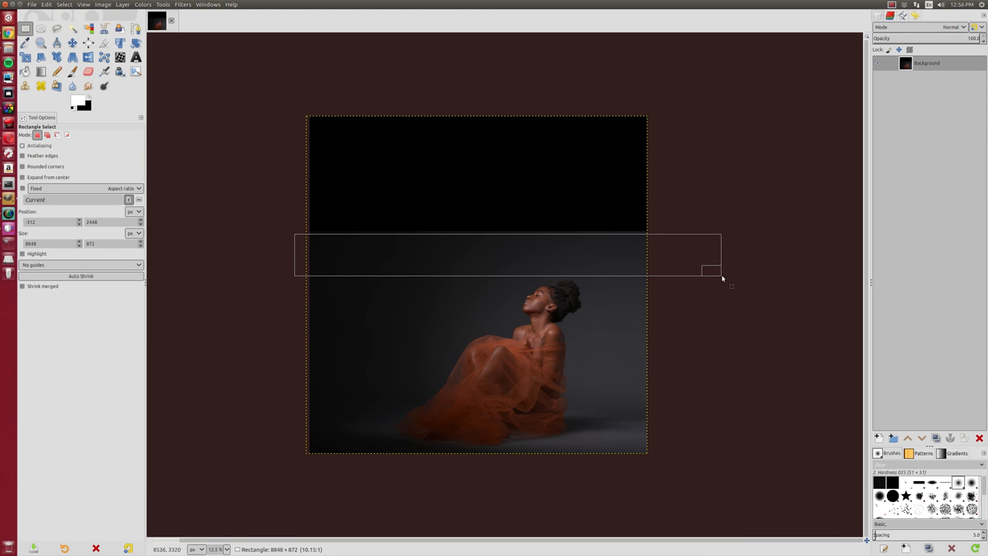
key("ctrl+c")
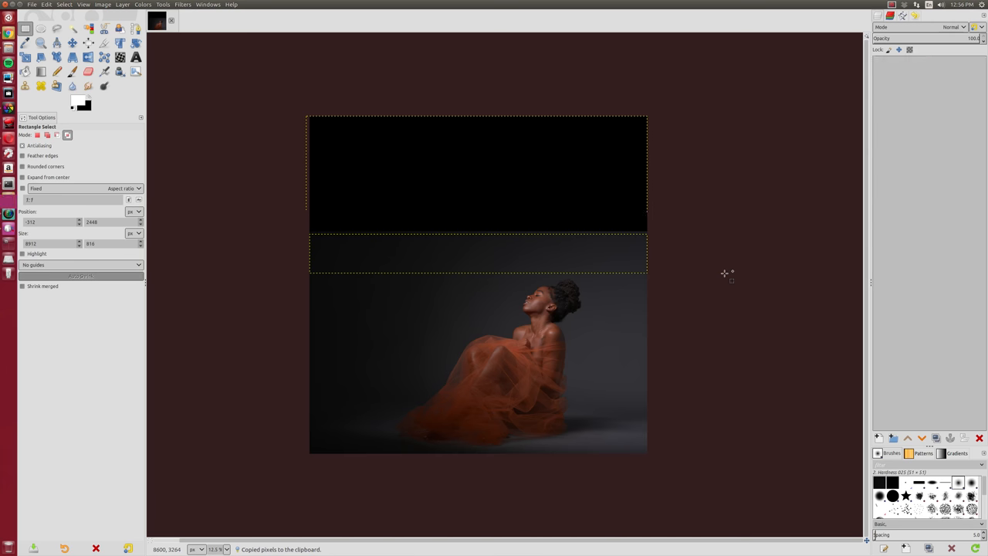
left_click(478, 253)
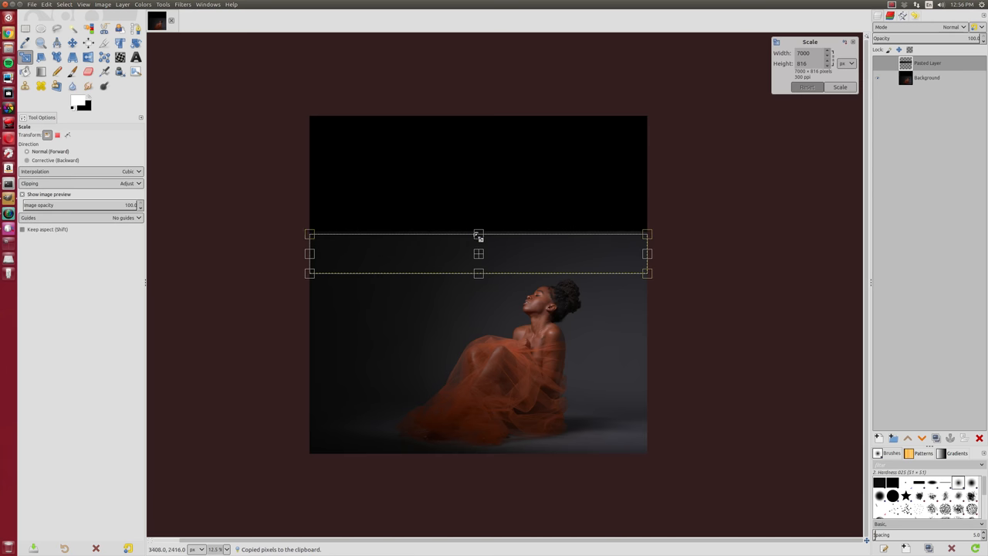
left_click_drag(478, 234, 479, 114)
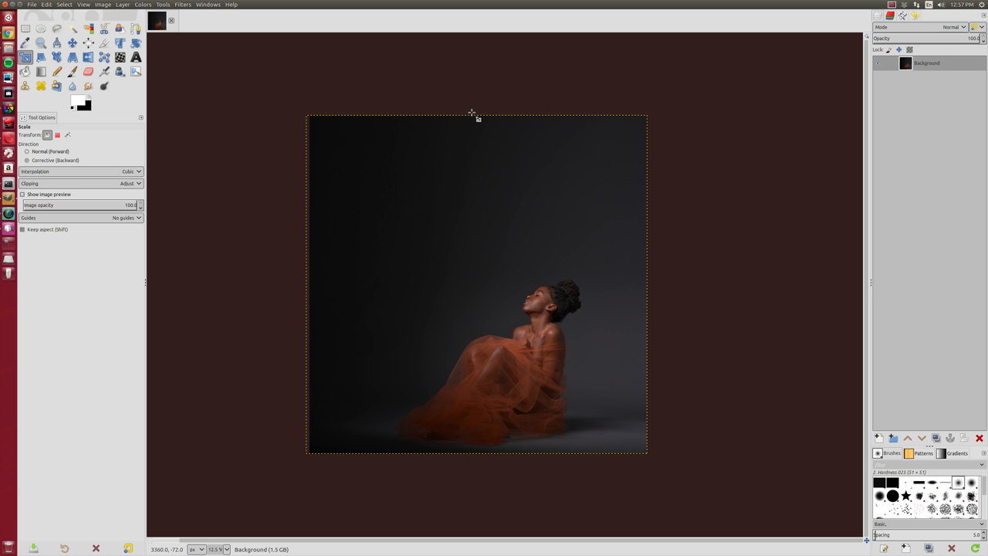
mouse_move(593, 295)
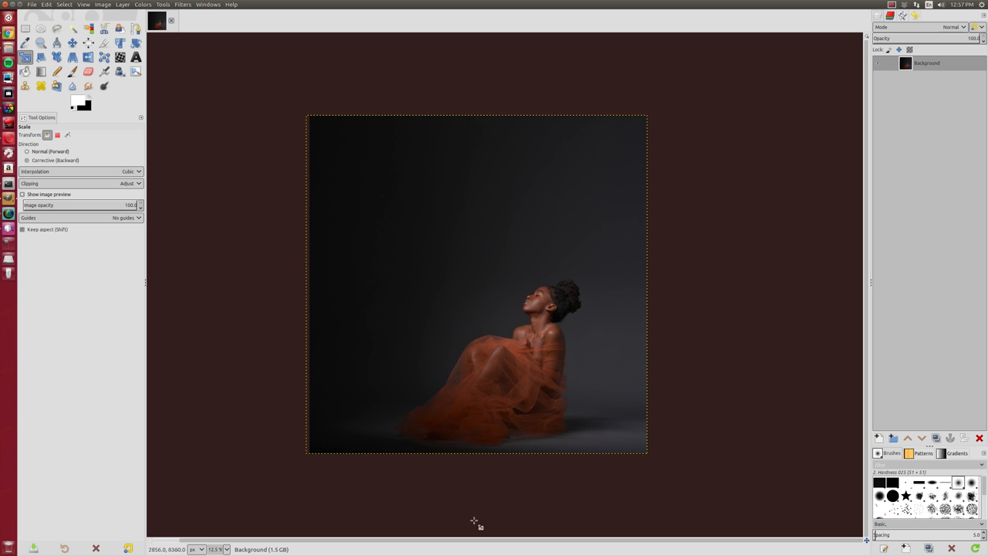
mouse_move(507, 445)
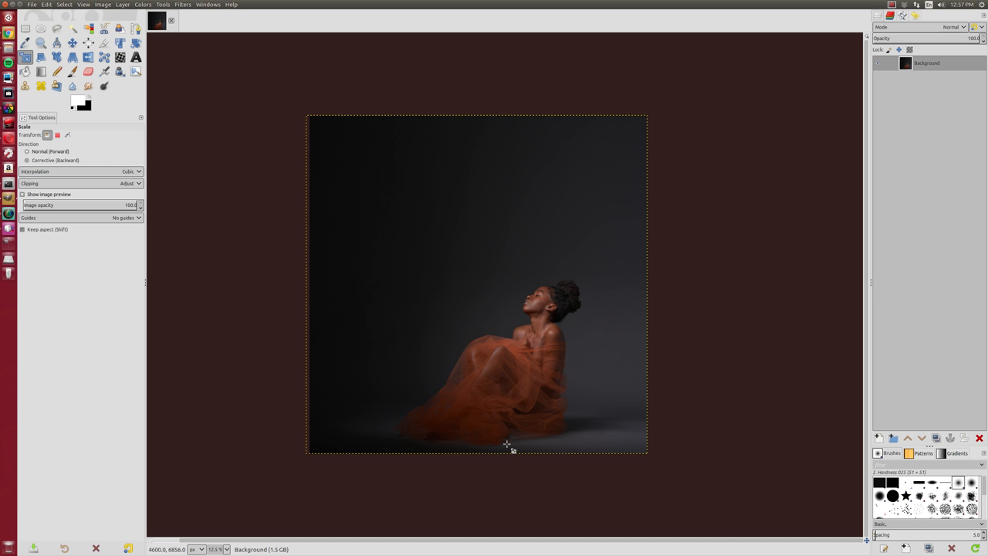
mouse_move(636, 376)
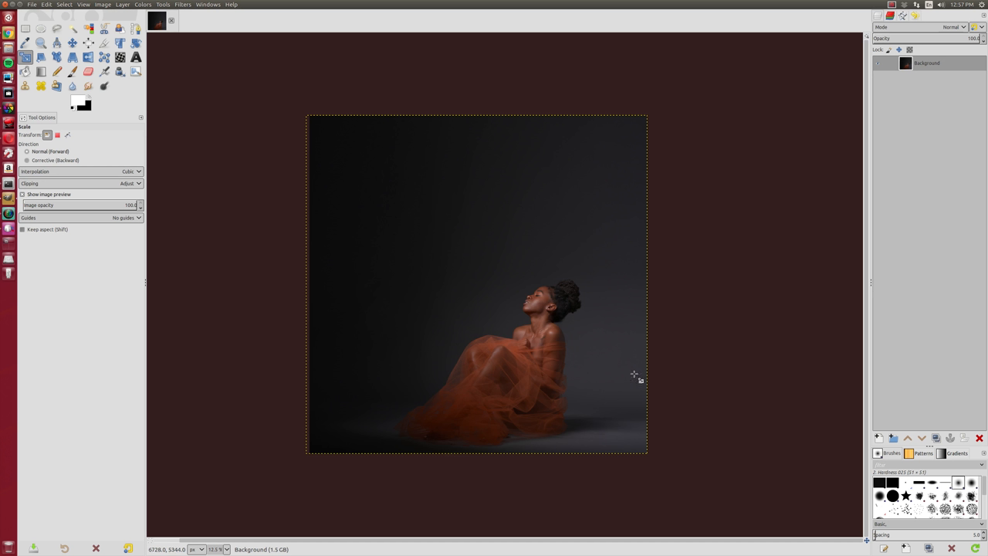
mouse_move(766, 179)
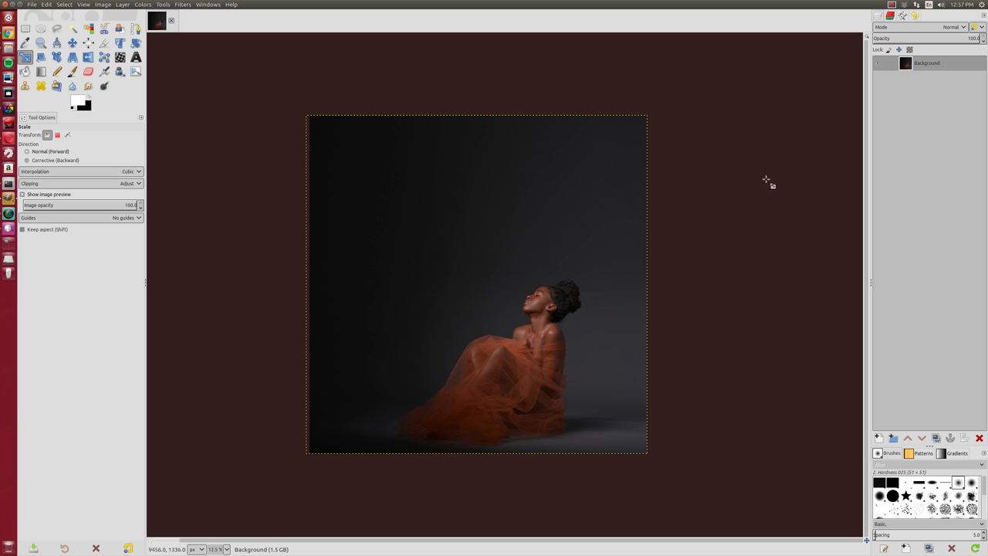
mouse_move(770, 180)
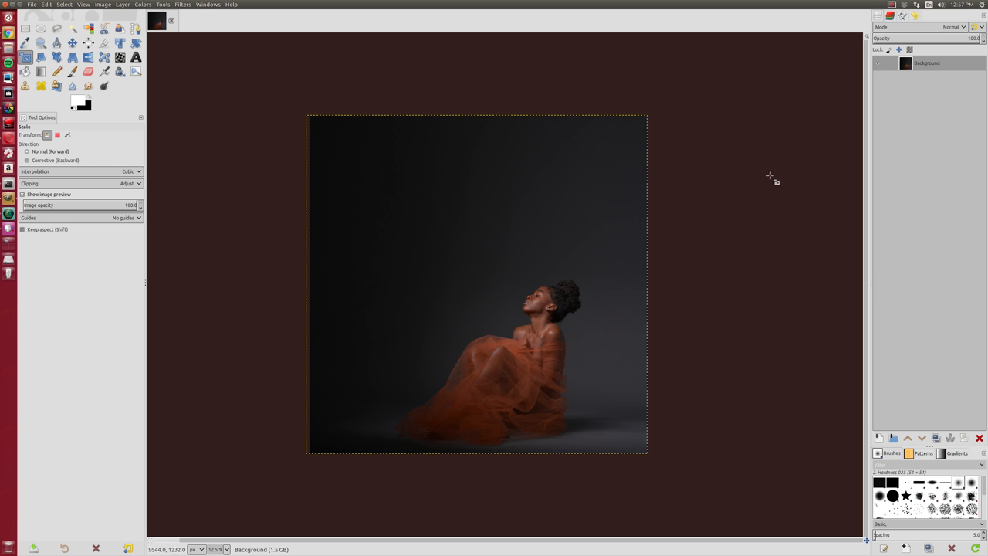
mouse_move(772, 207)
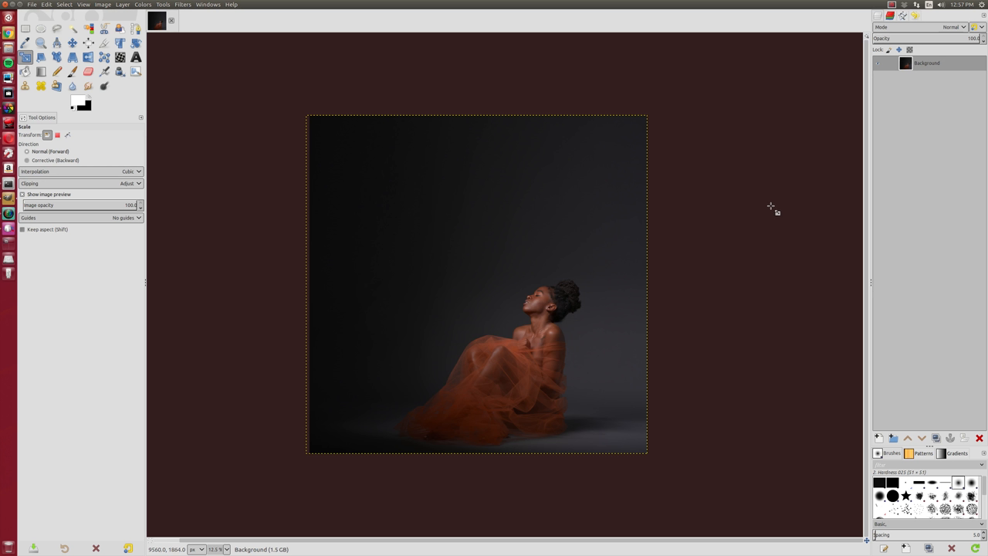
left_click(892, 4)
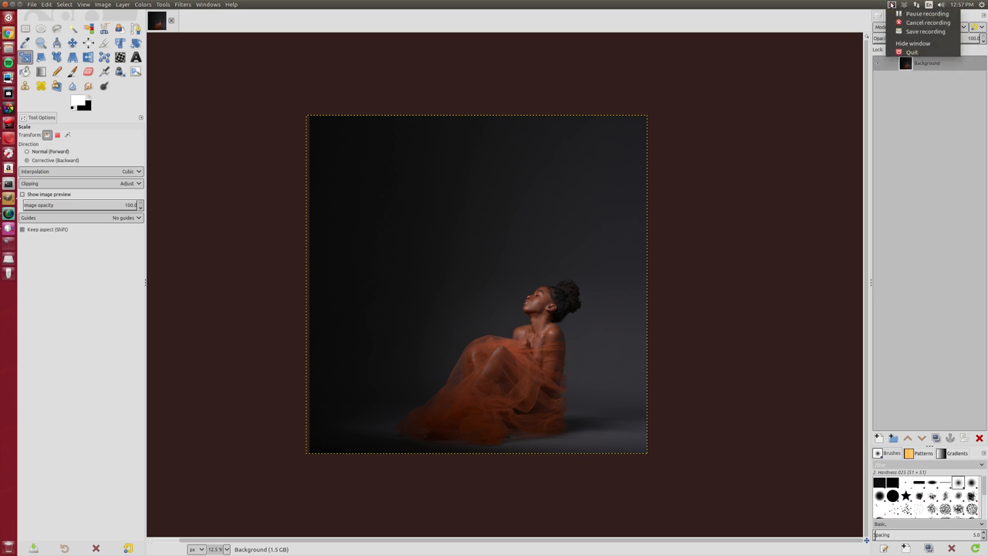
mouse_move(924, 32)
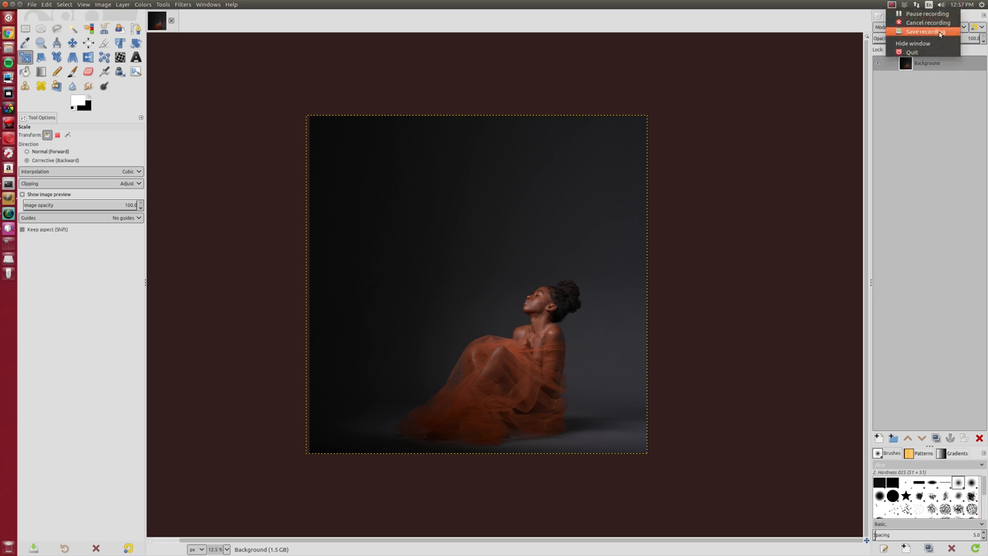